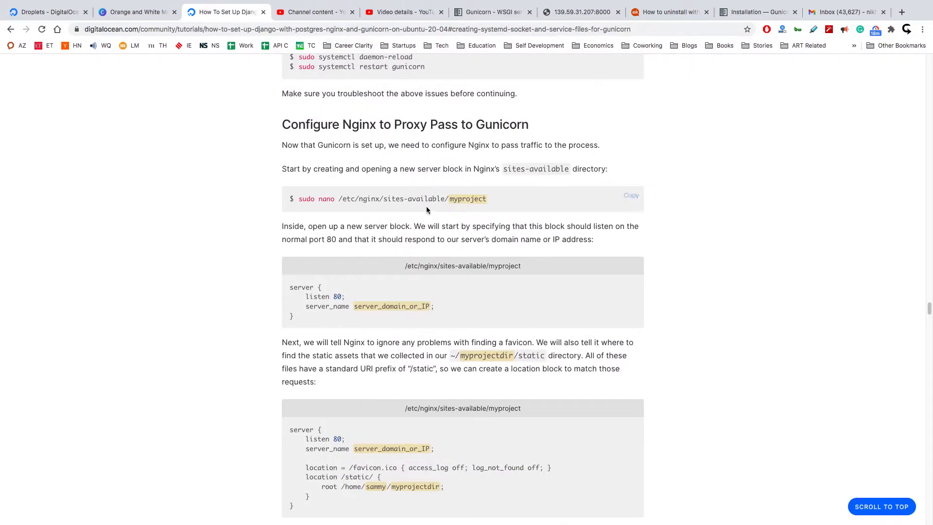
mouse_move(373, 104)
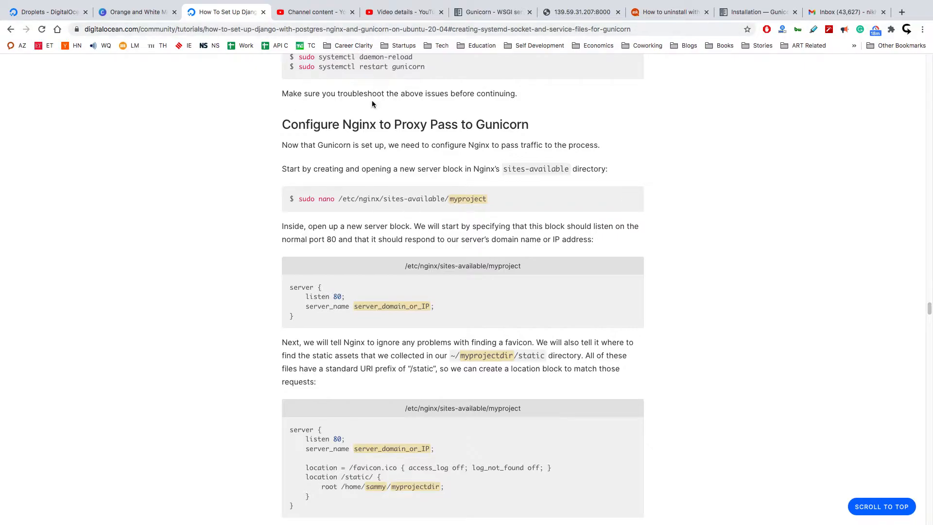
mouse_move(330, 161)
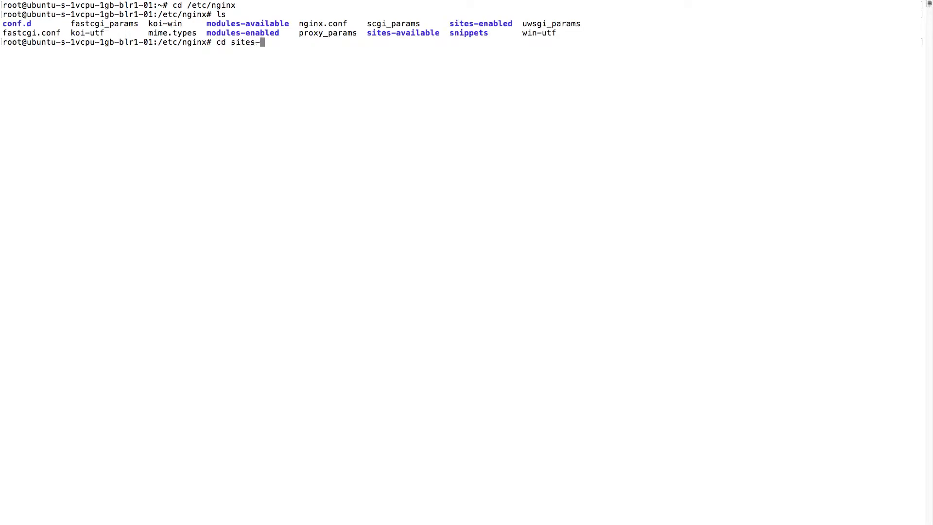
Step: Create an empty learn21 file in sites-available, copy the tutorial's server block, and open learn21 in vim
key(Return)
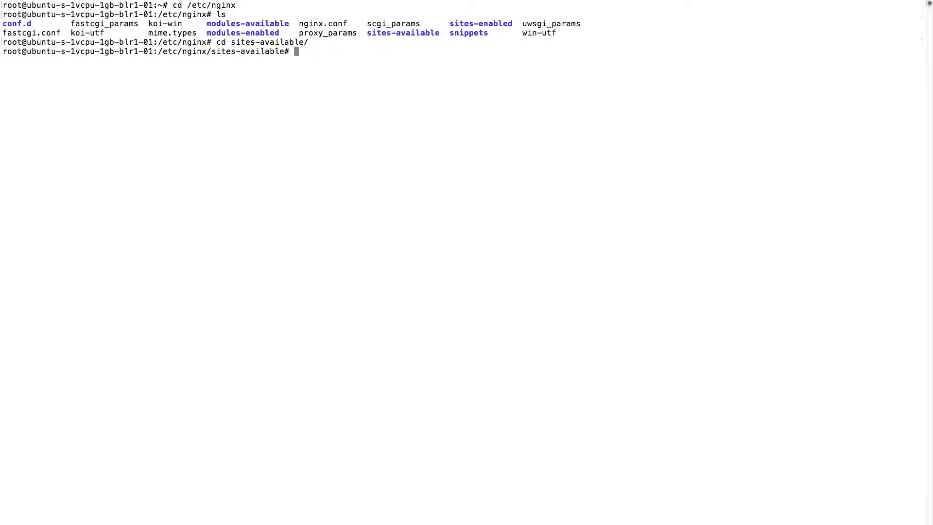
text(touch)
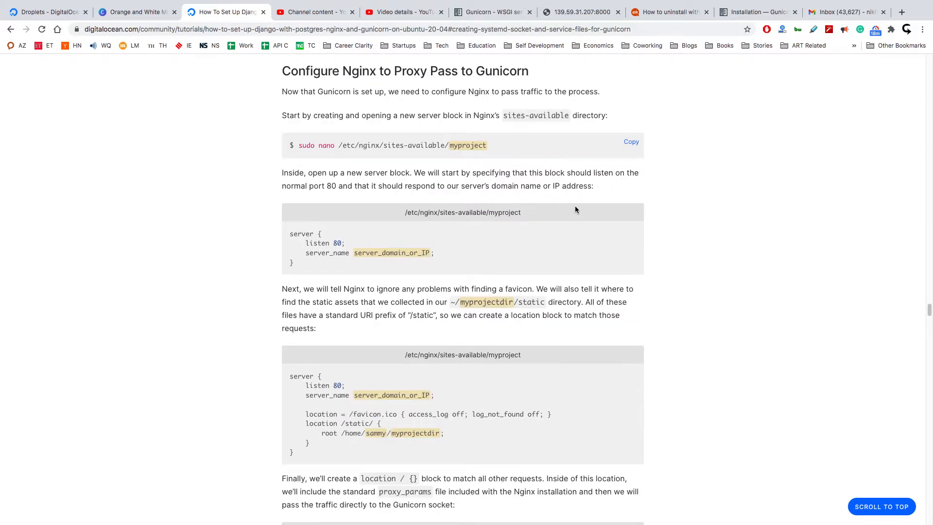
scroll(down, 3)
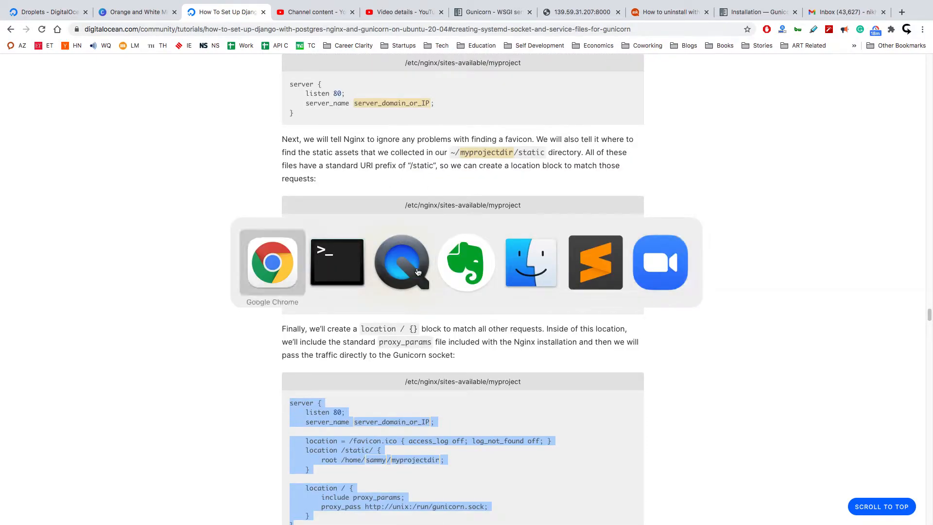
click(336, 262)
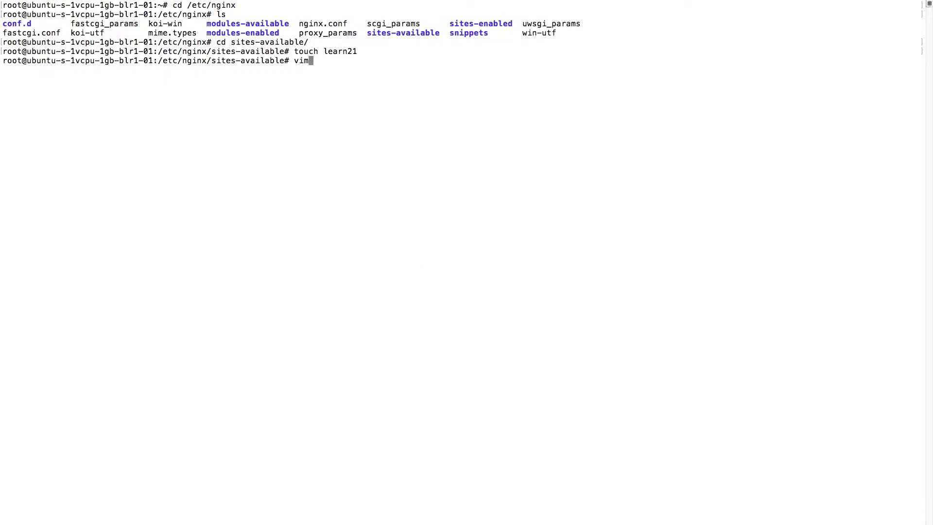
text(l)
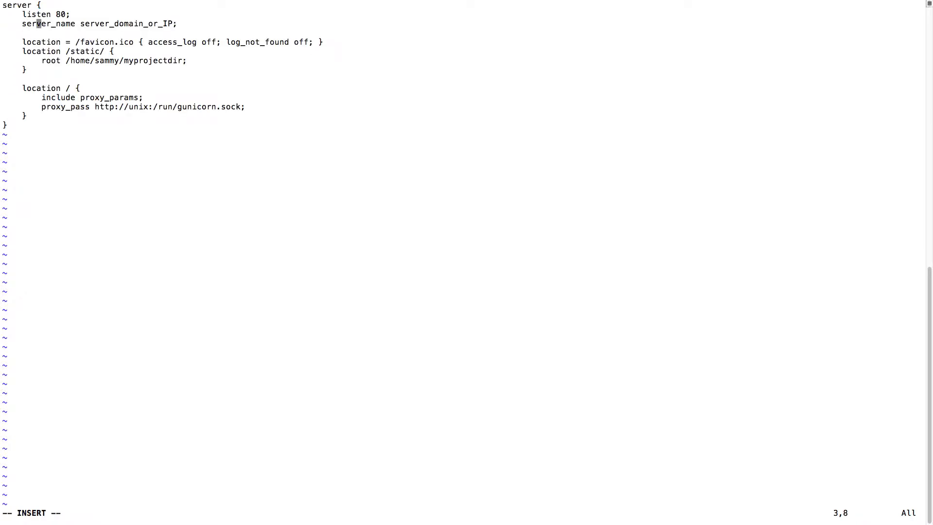
mouse_move(151, 24)
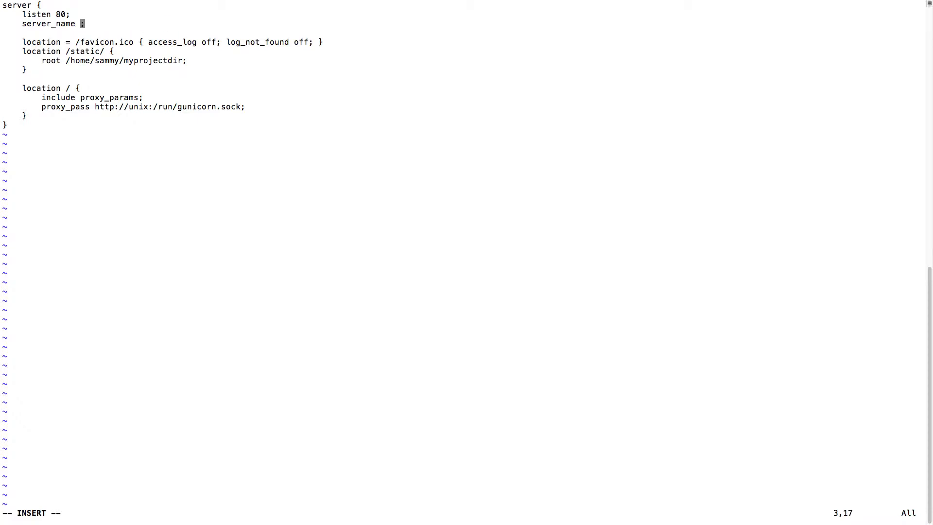
Step: Set server_name to 139.59.31.207, correcting mistyped digits
text(139.59)
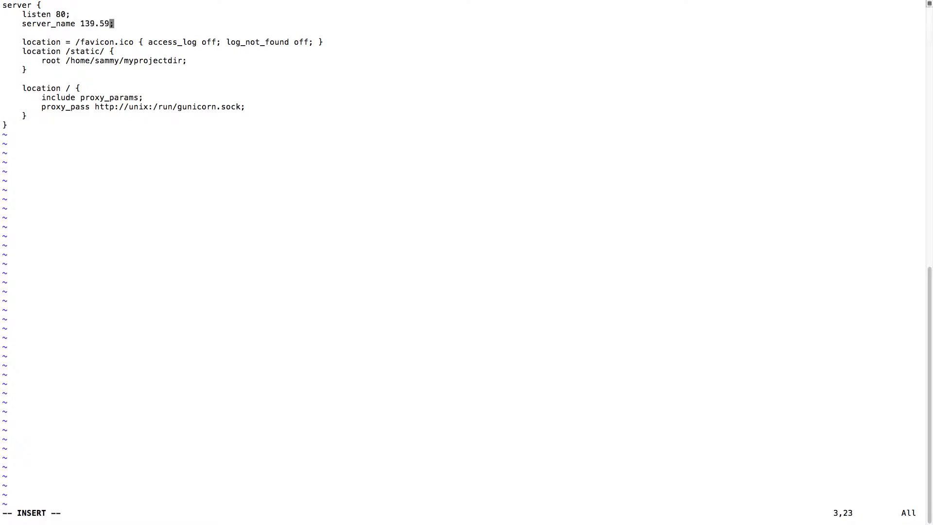
text(.31)
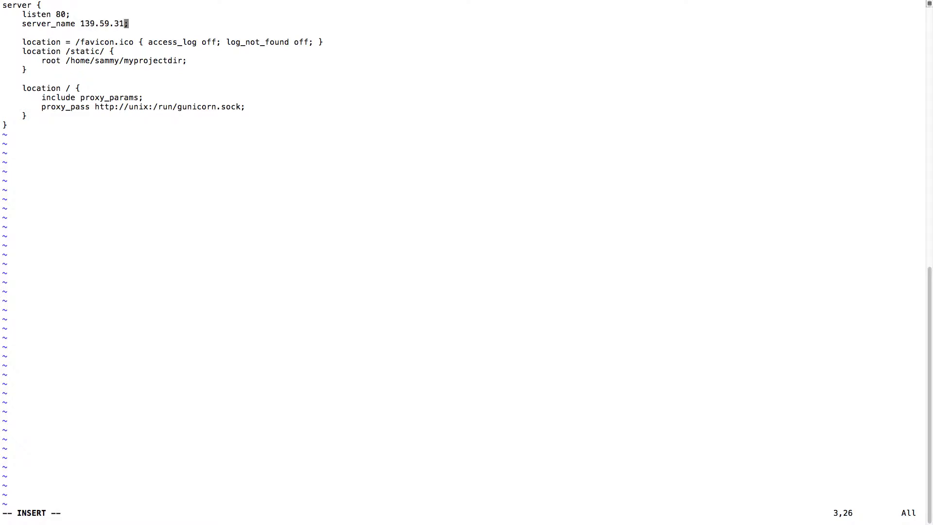
key(Backspace)
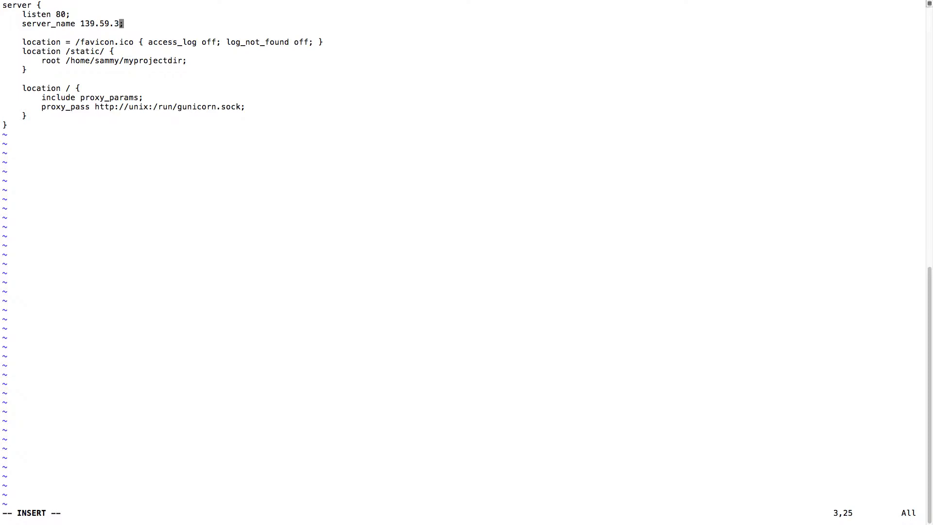
text(07)
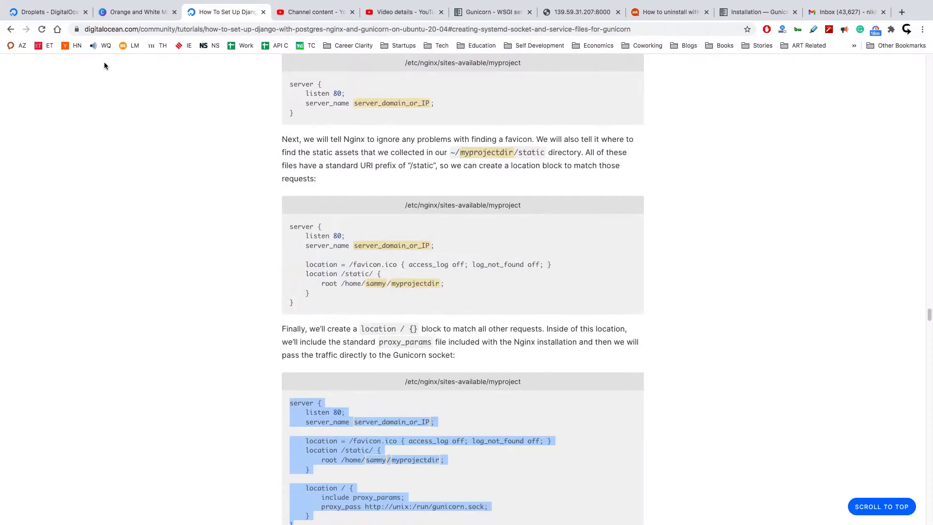
click(47, 11)
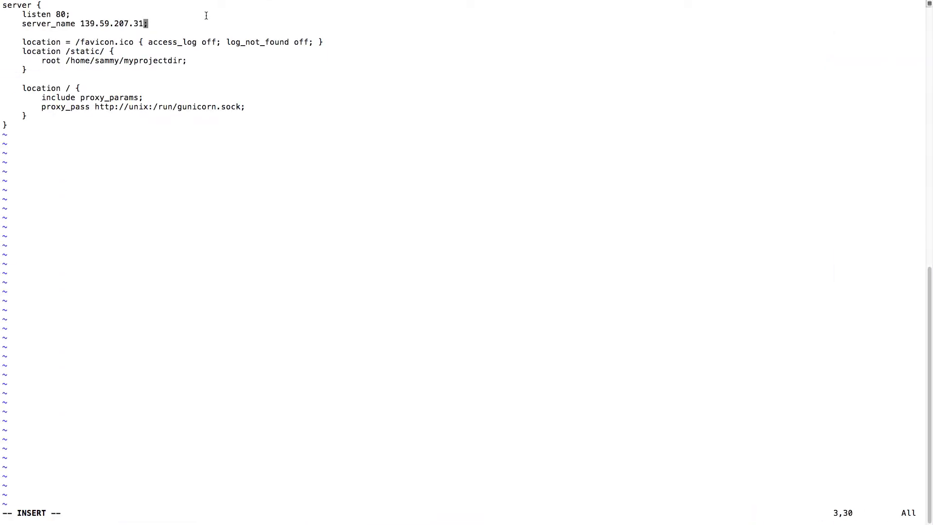
key(BackSpace)
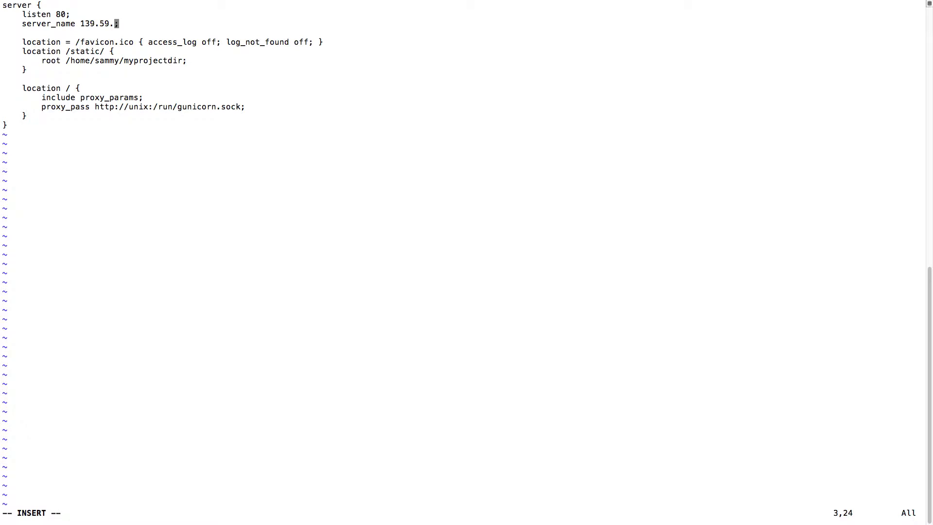
text(31.207)
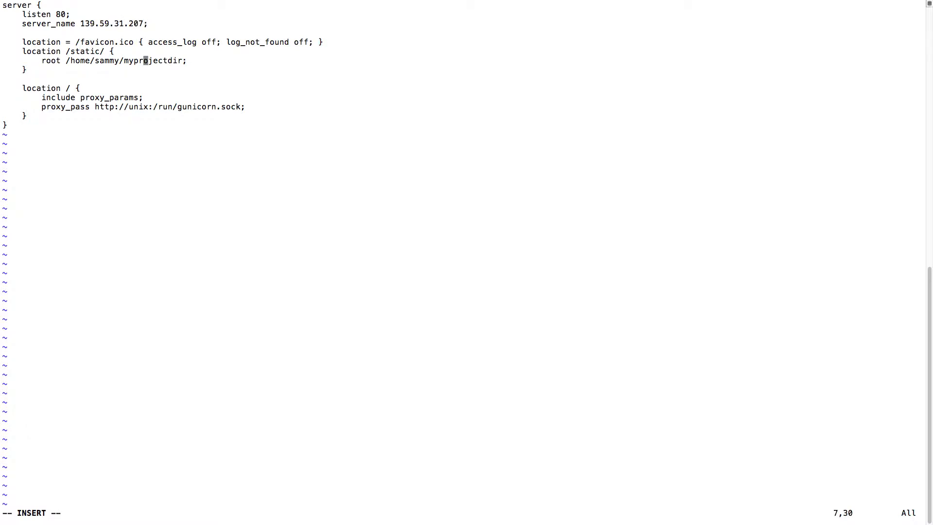
Step: Replace the placeholder static root with /root/learn21/learn21/static and save the file
key(right)
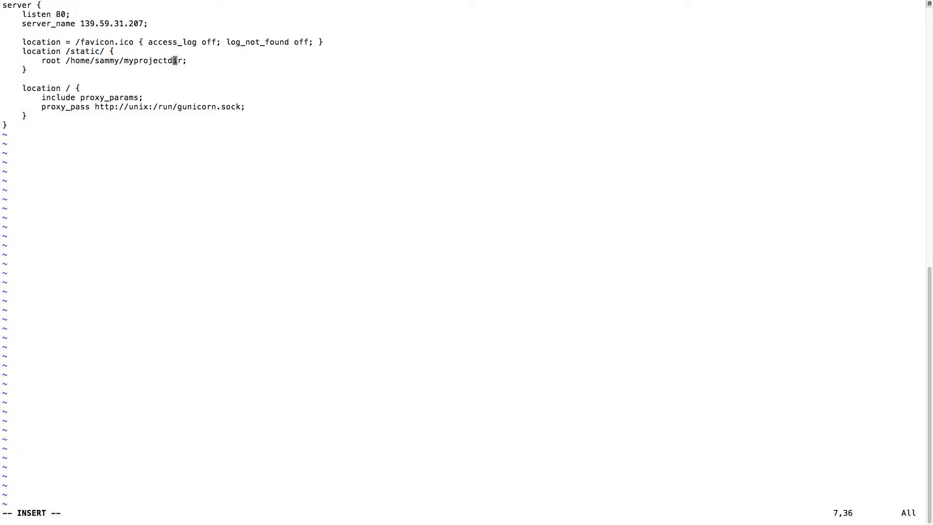
key(BackSpace)
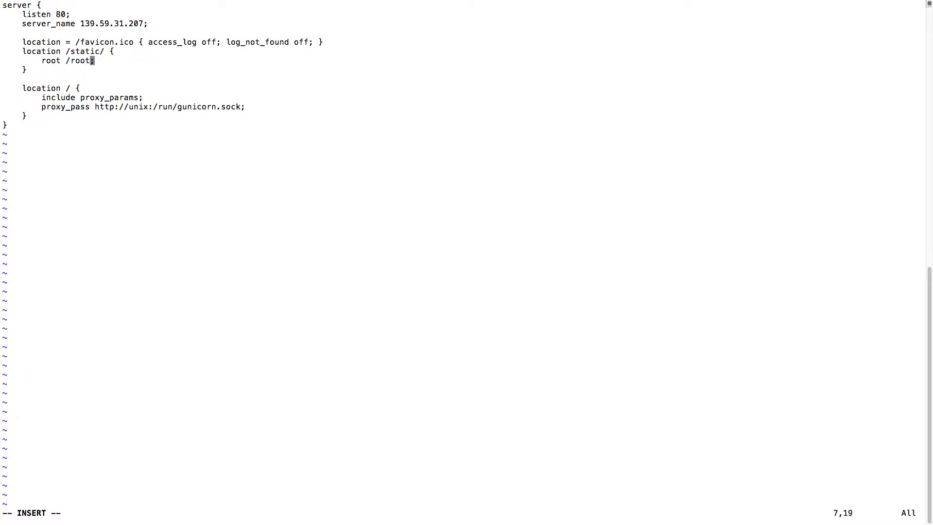
text(/)
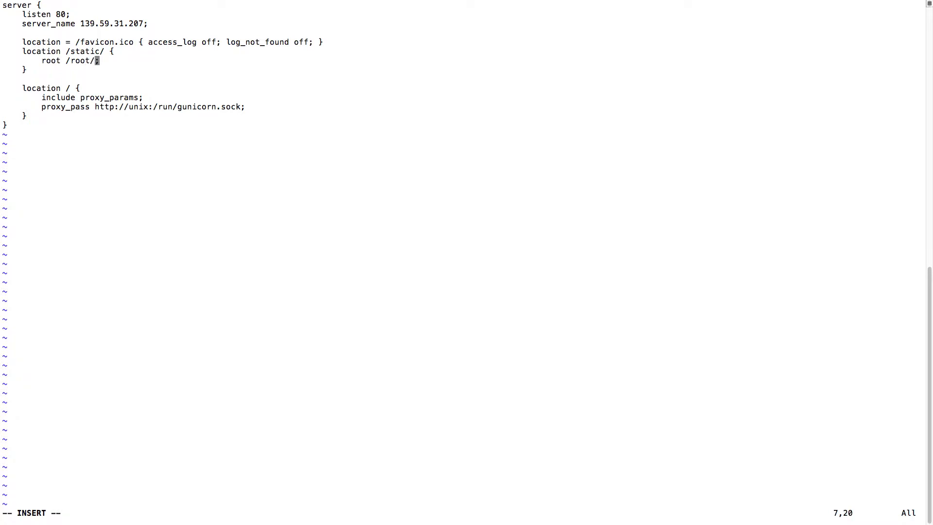
text(lear)
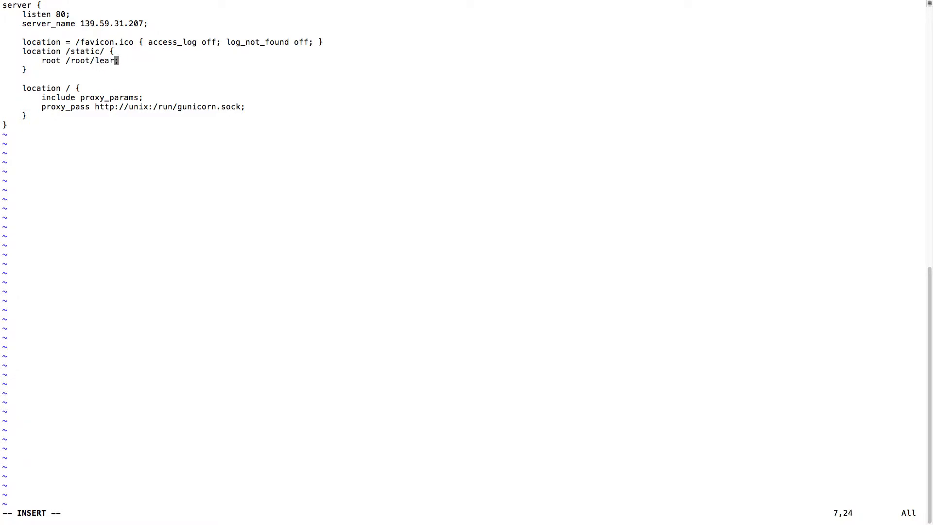
text(n21/s)
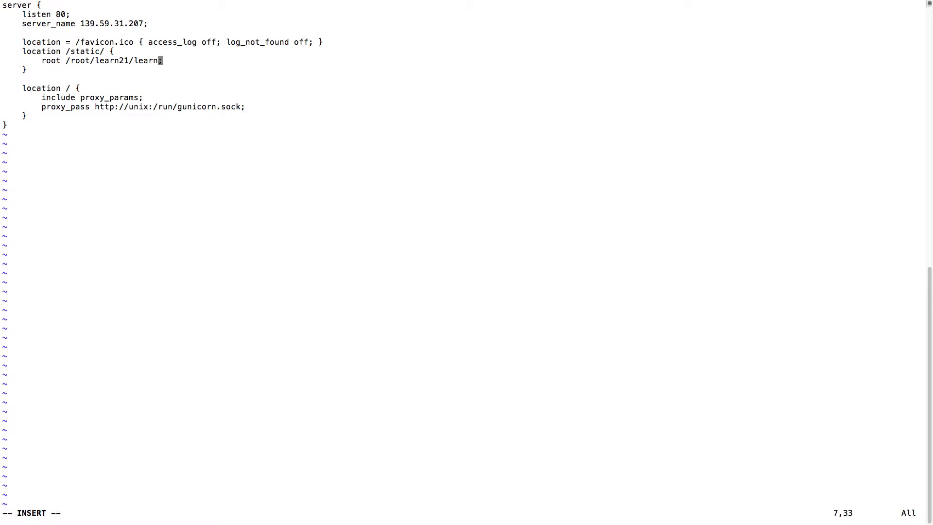
text(21/)
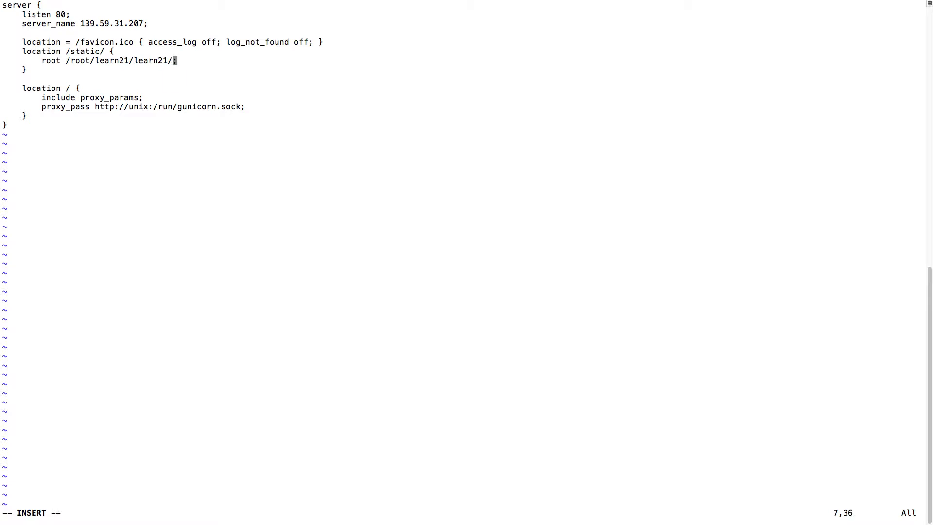
text(static)
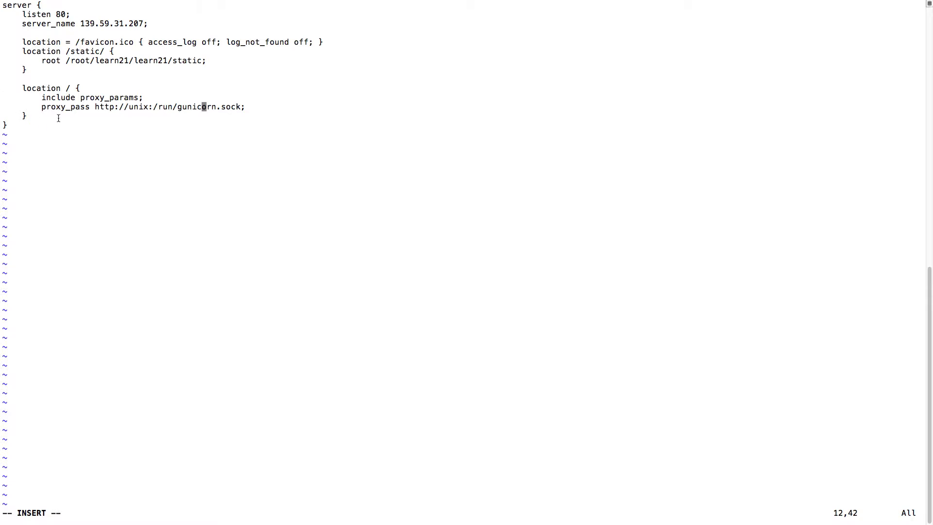
double_click(65, 107)
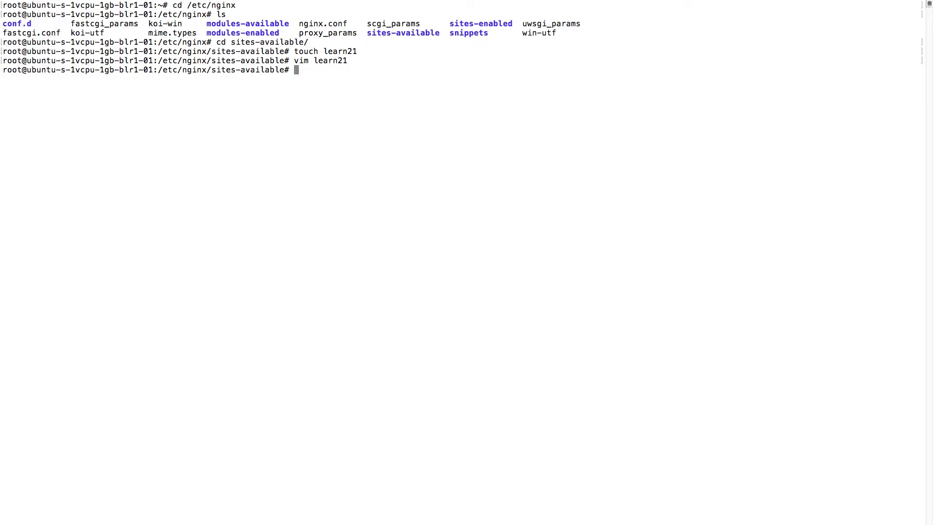
Step: Run sudo nginx -t to validate the config, then enter sudo service nginx restart
text(sudo)
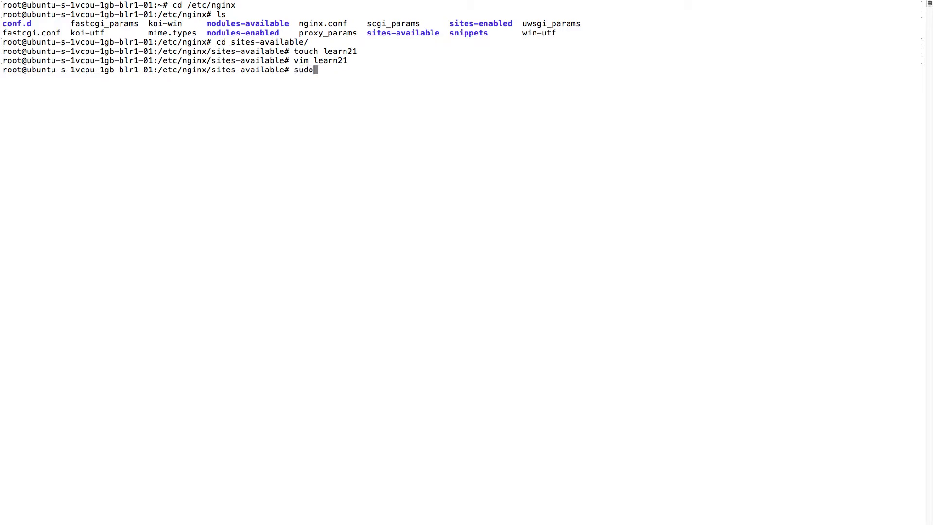
text(nginx -t)
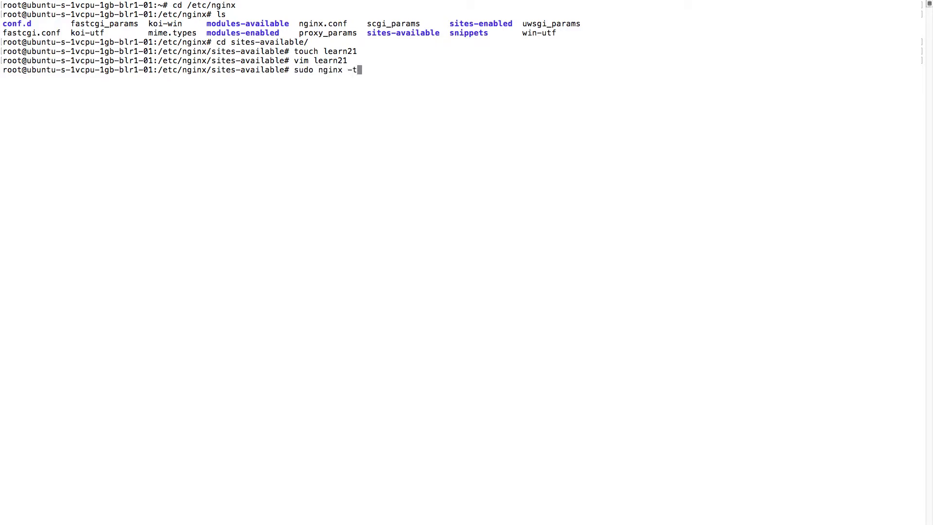
key(Return)
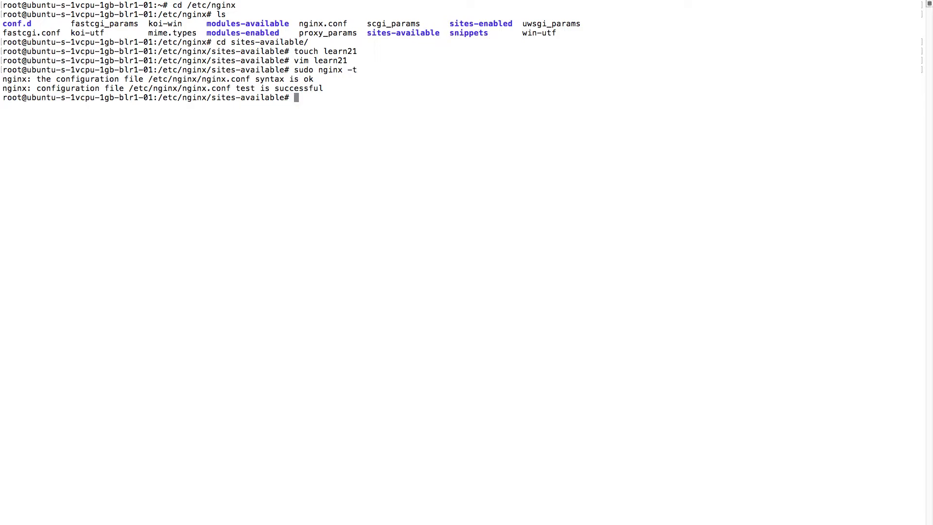
text(sudo sert)
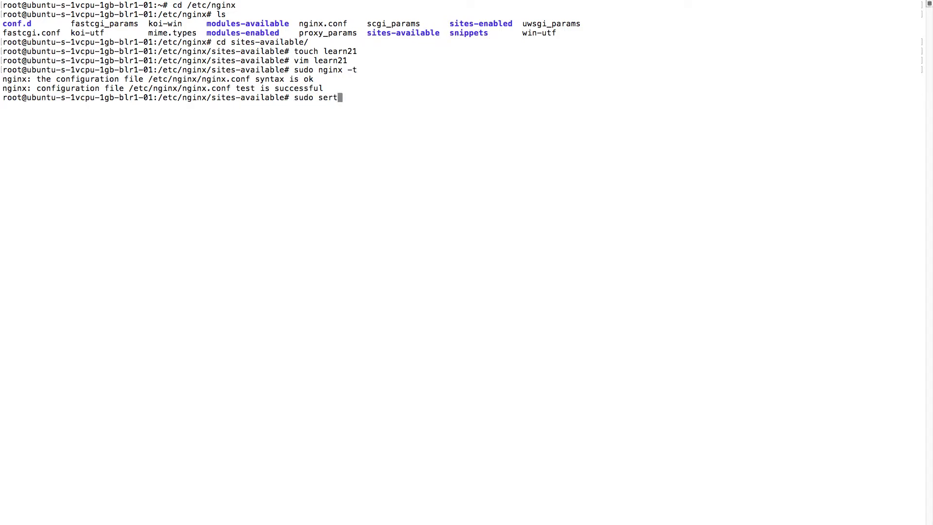
text(service ngin)
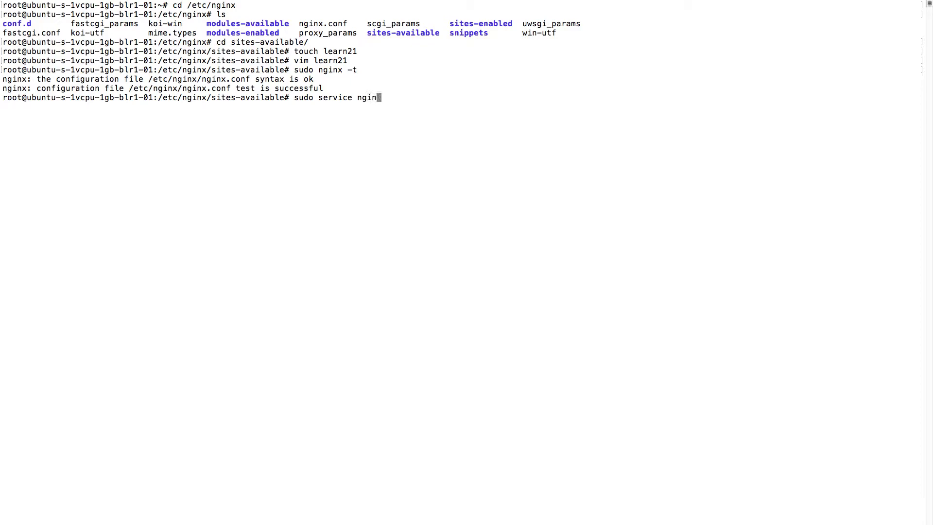
text(restar)
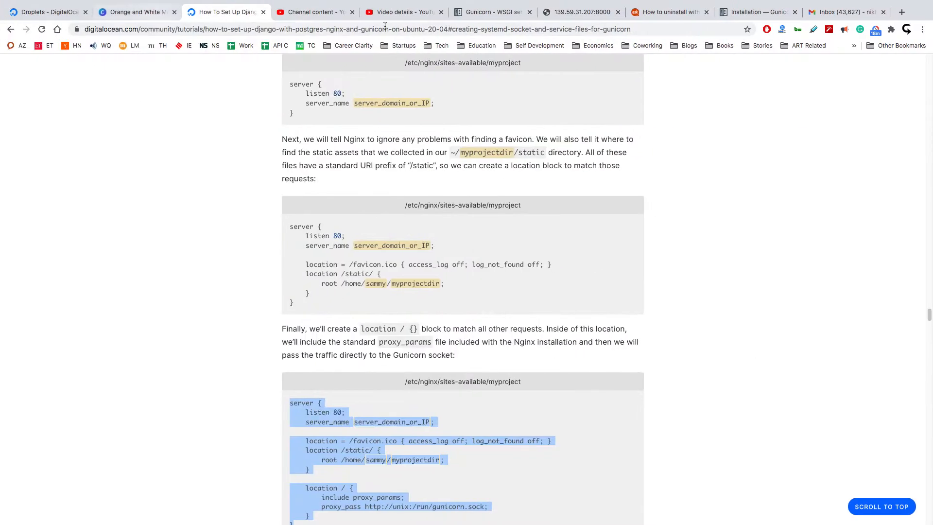
Step: Browse to 139.59.31.207 in a new tab to see Nginx's default page, then return to the tutorial
click(901, 12)
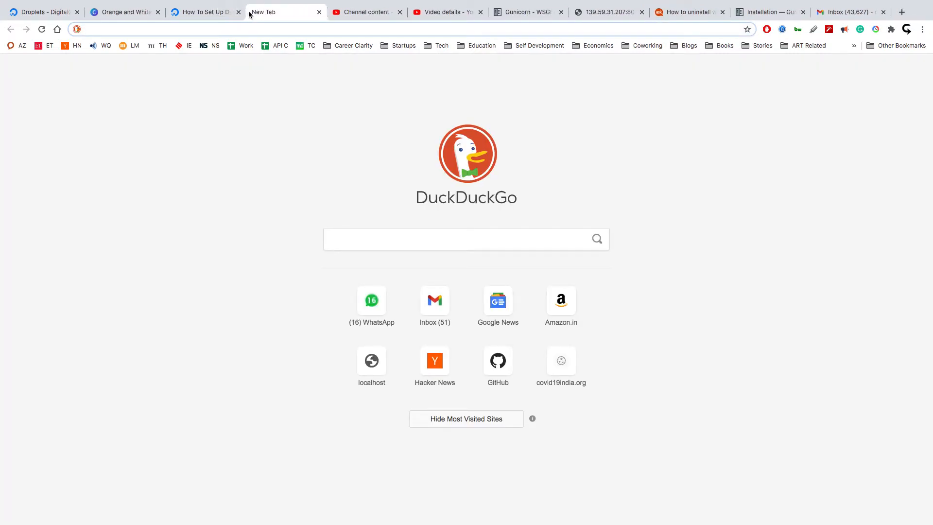
text(139.59.31.207)
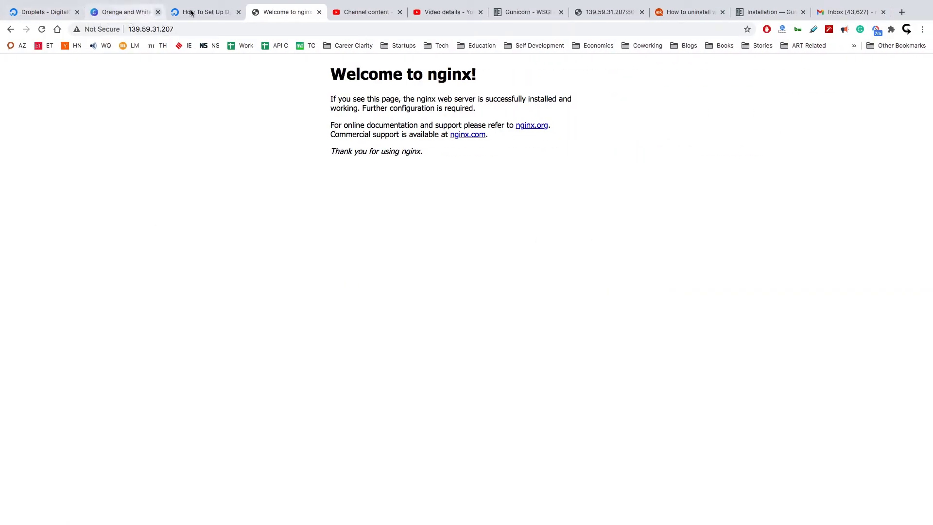
click(205, 12)
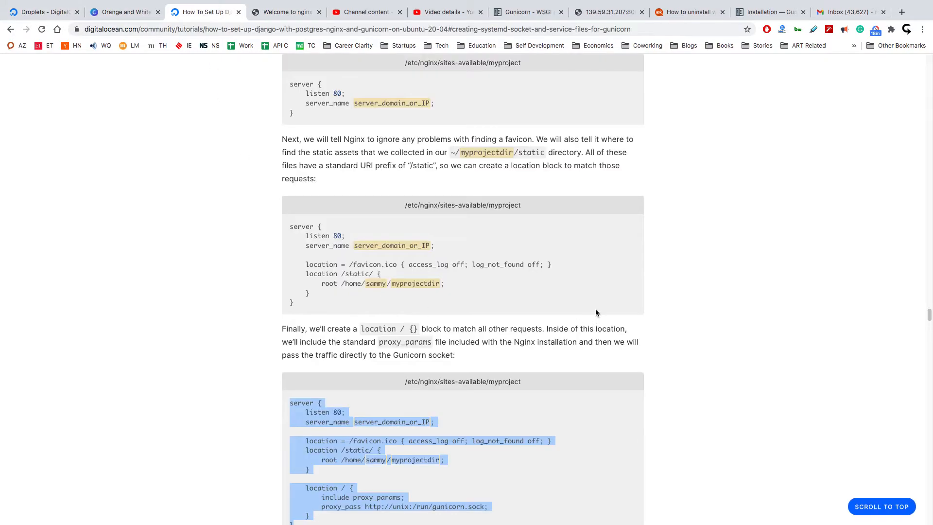
scroll(down, 3)
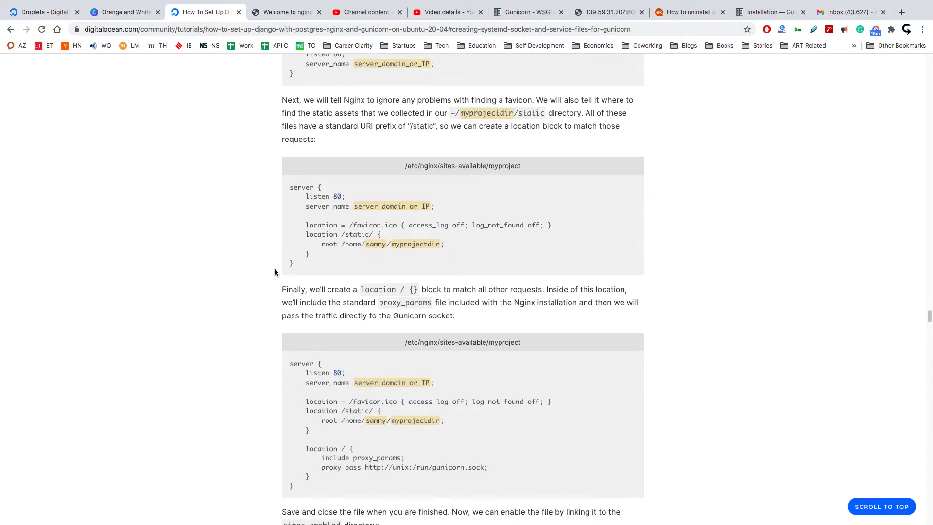
scroll(down, 3)
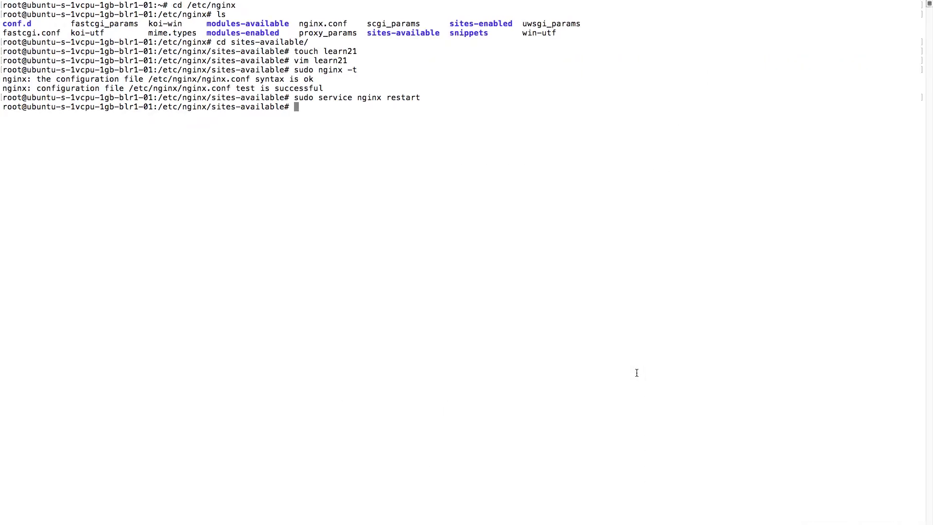
Step: Symlink /etc/nginx/sites-available/learn21 into /etc/nginx/sites-enabled
text(udo ln -s /etc/nginx/sites-available/myproject /etc/nginx/sites-enabled)
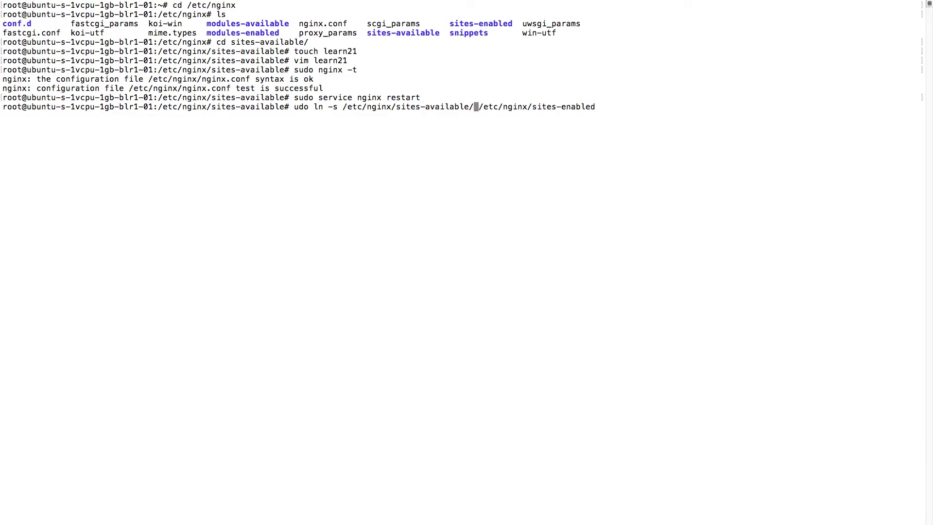
text(learn)
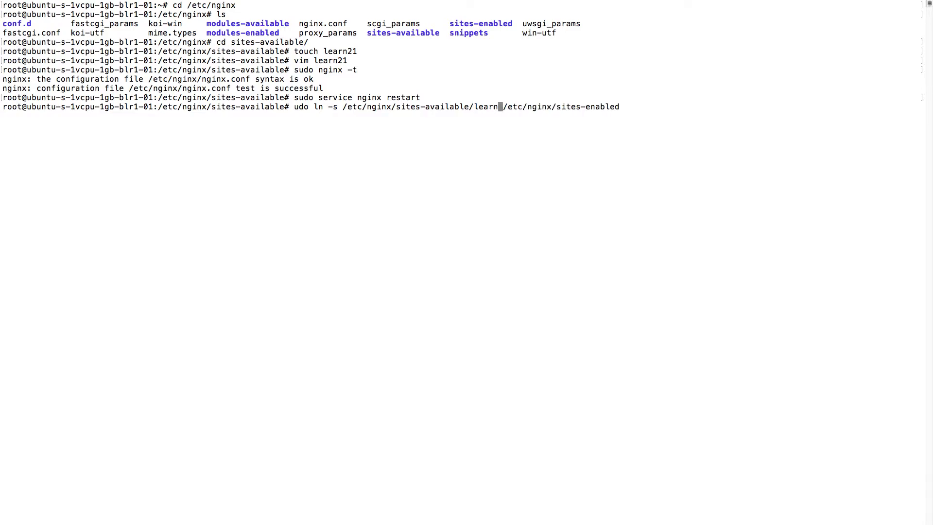
key(Return)
text(cd)
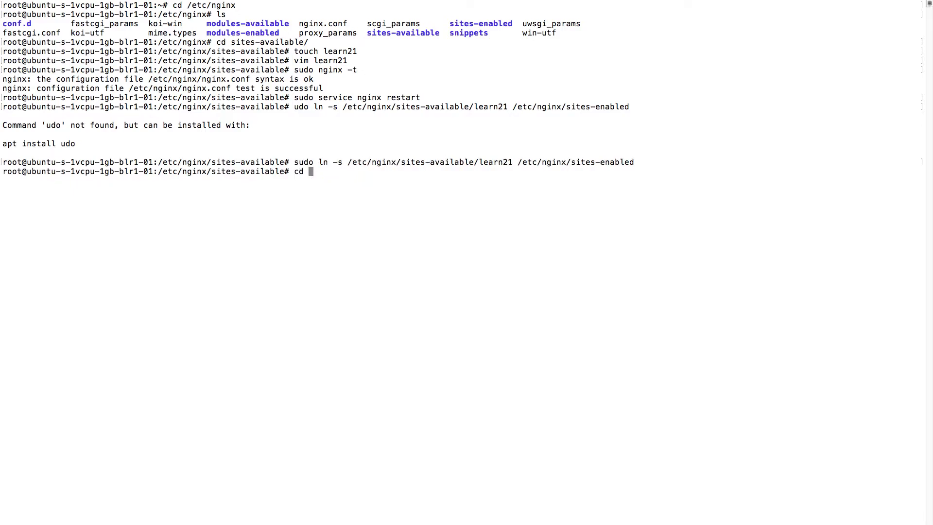
Step: List sites-enabled to confirm default and learn21 links, then run sudo service nginx restart
key(Return)
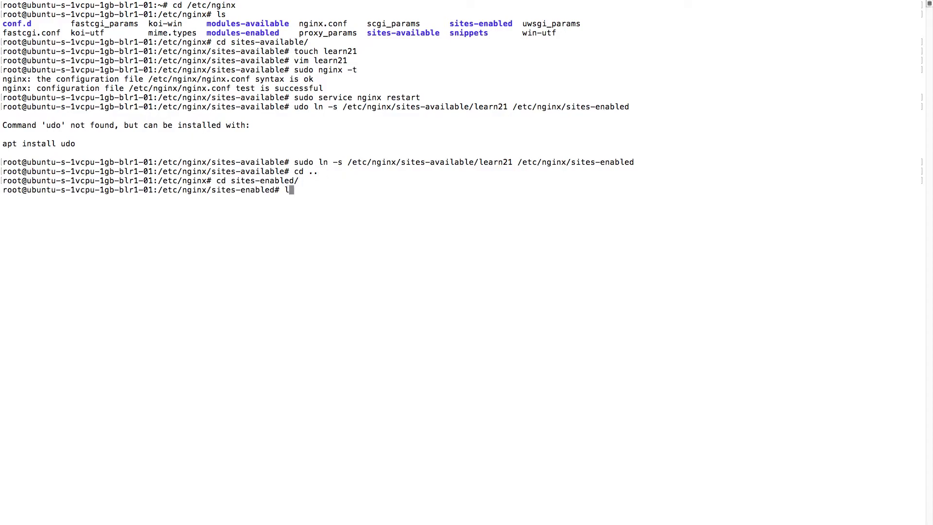
key(Return)
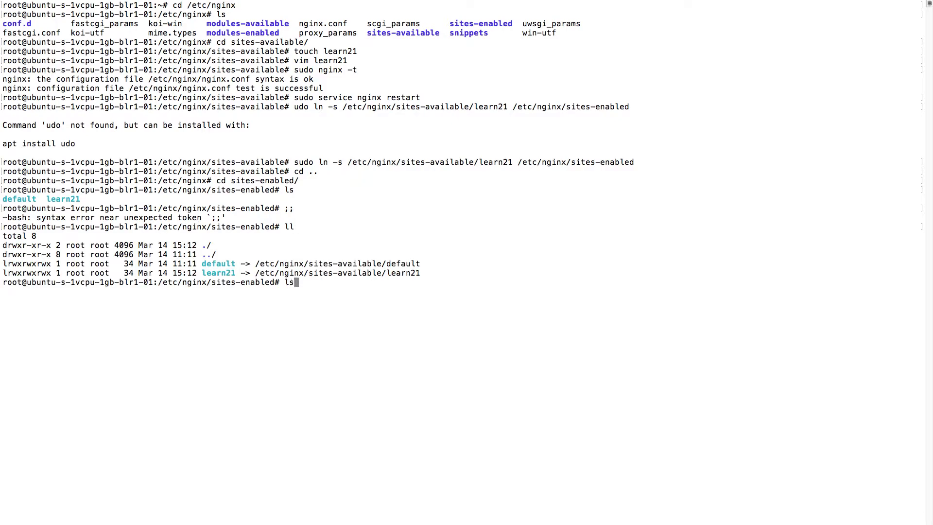
text(sudo service nginx restart)
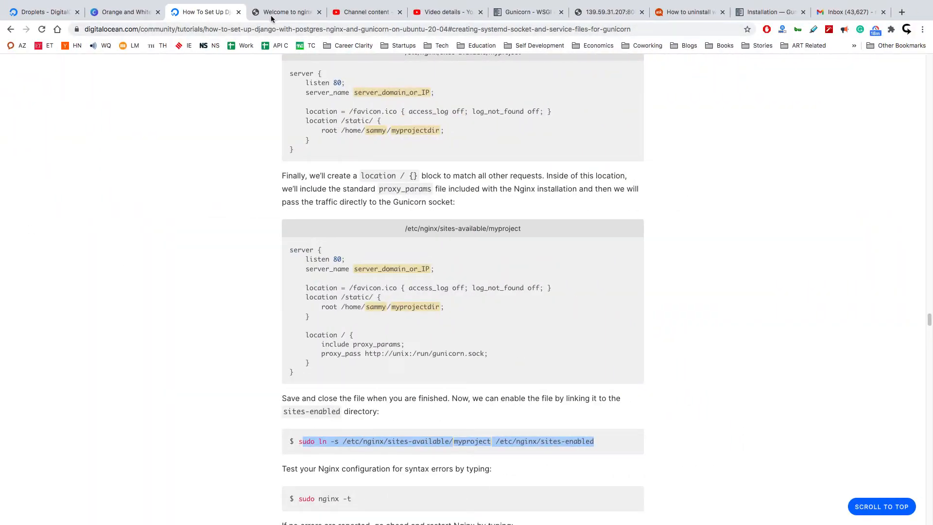
Step: Reload the 139.59.31.207 tab and show the console's 403 Forbidden static-file errors
click(286, 11)
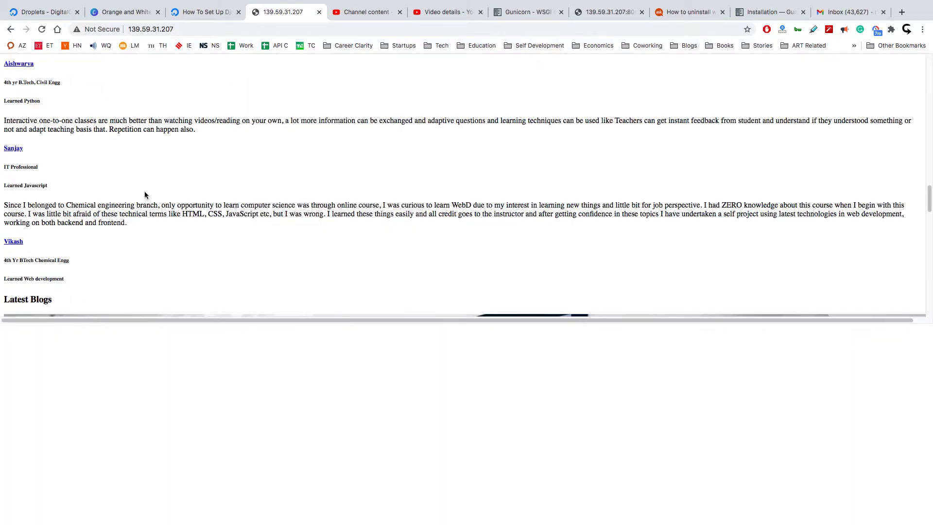
key(F12)
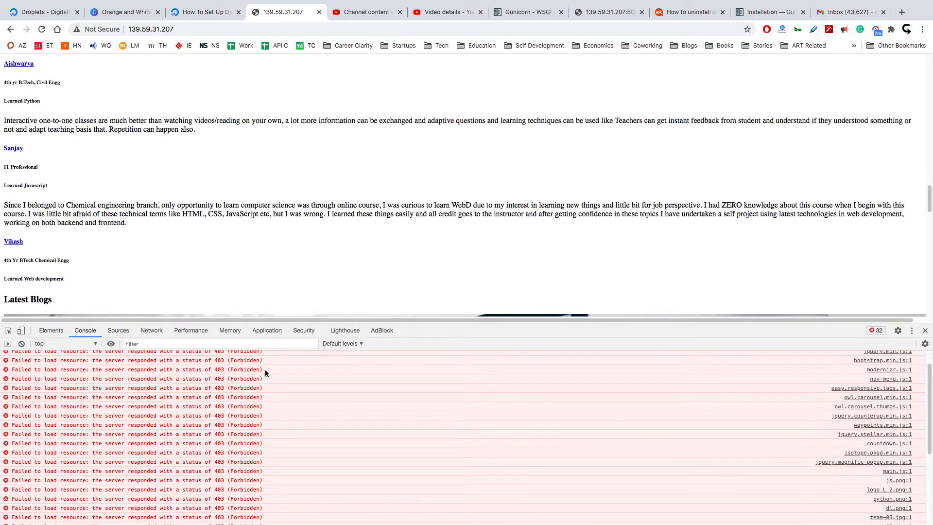
scroll(up, 3)
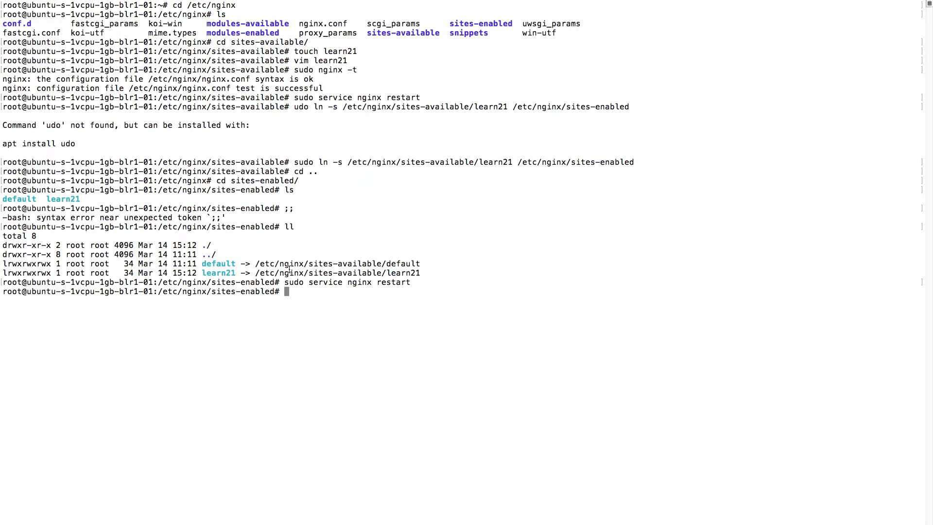
Step: From the filesystem root, copy /root/learn21/learn21/static/ into /static with cp -r
text(cd)
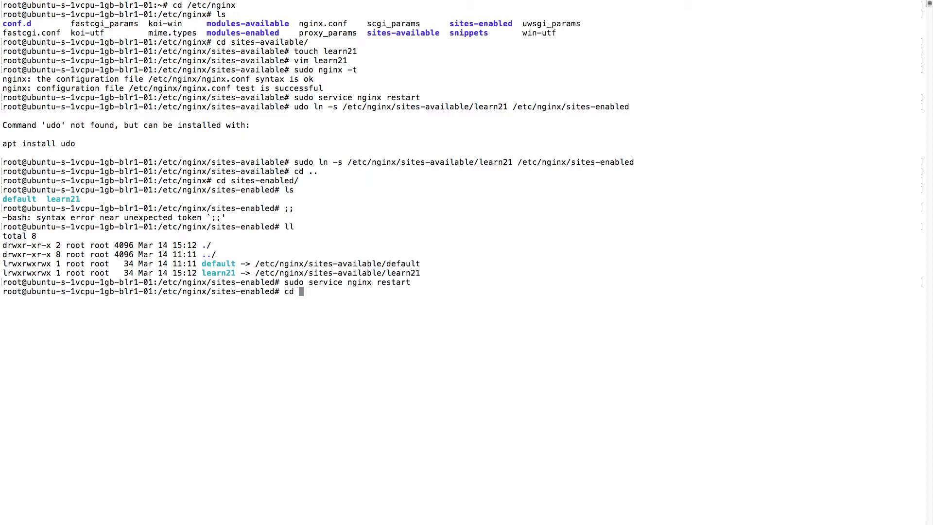
key(Return)
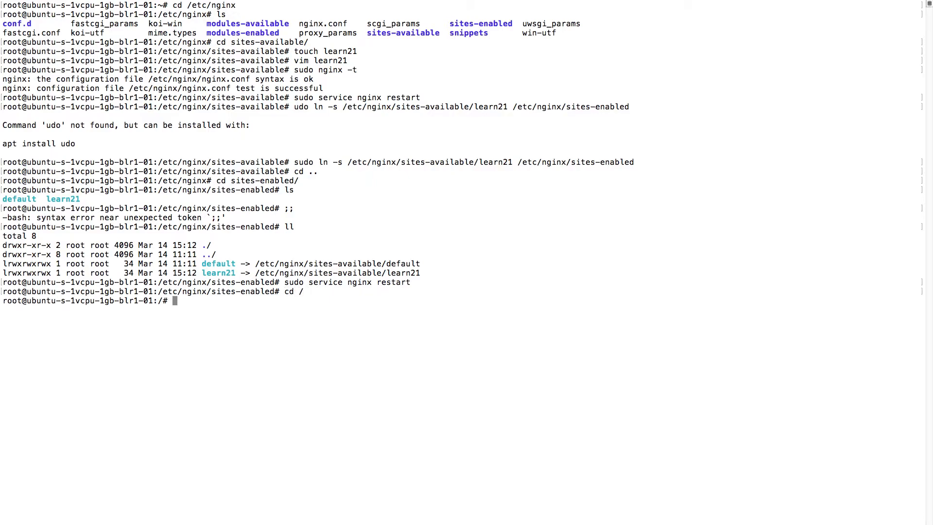
text(cp -r)
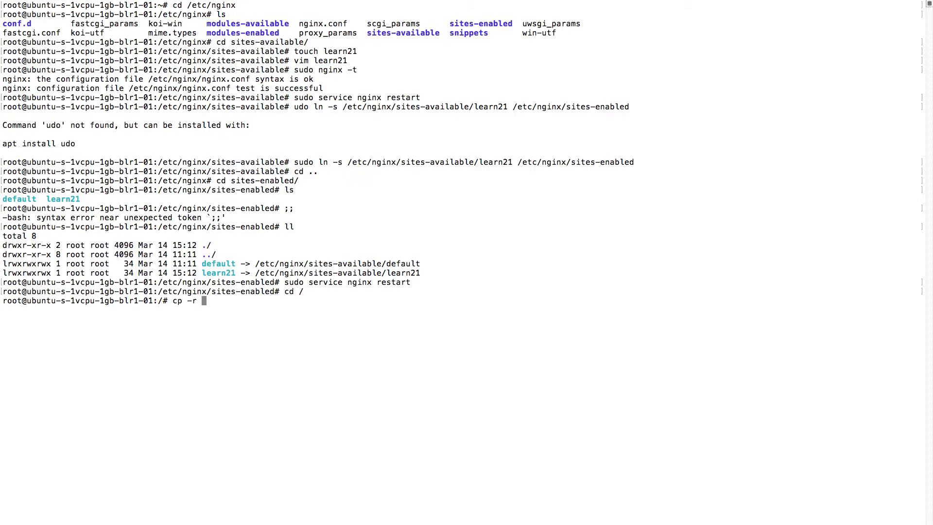
text(/)
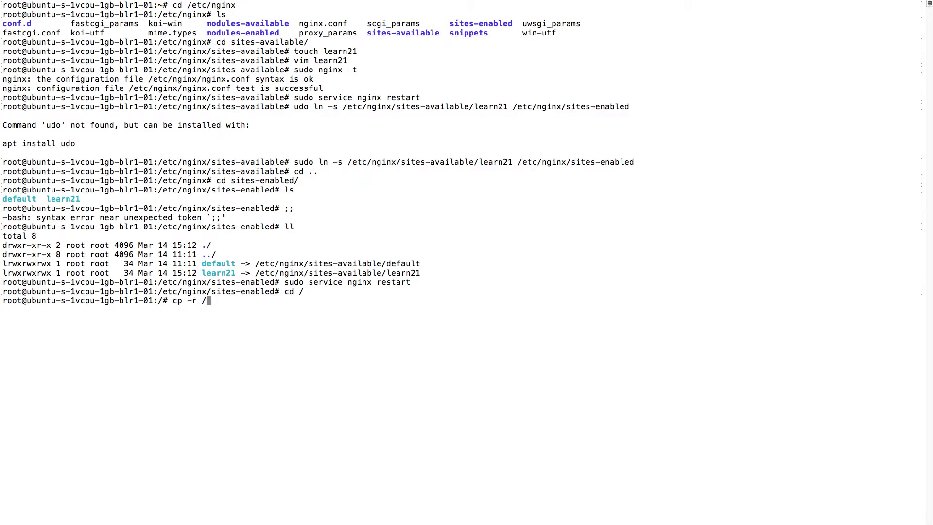
text(root/learn21/)
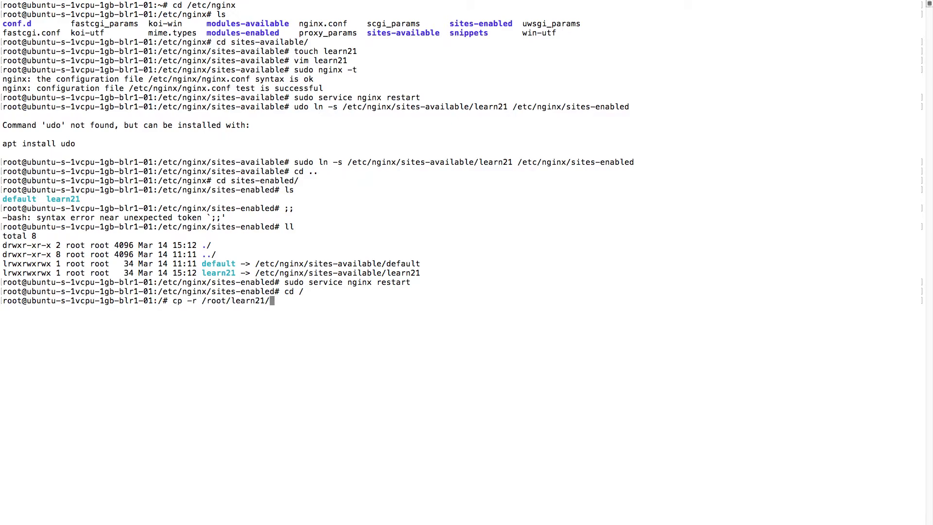
text(learn21/st)
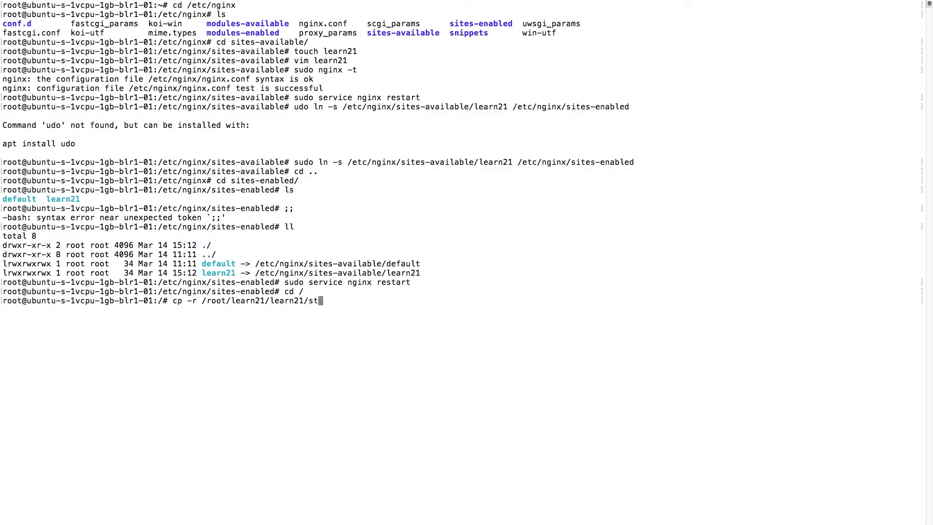
text(atic/)
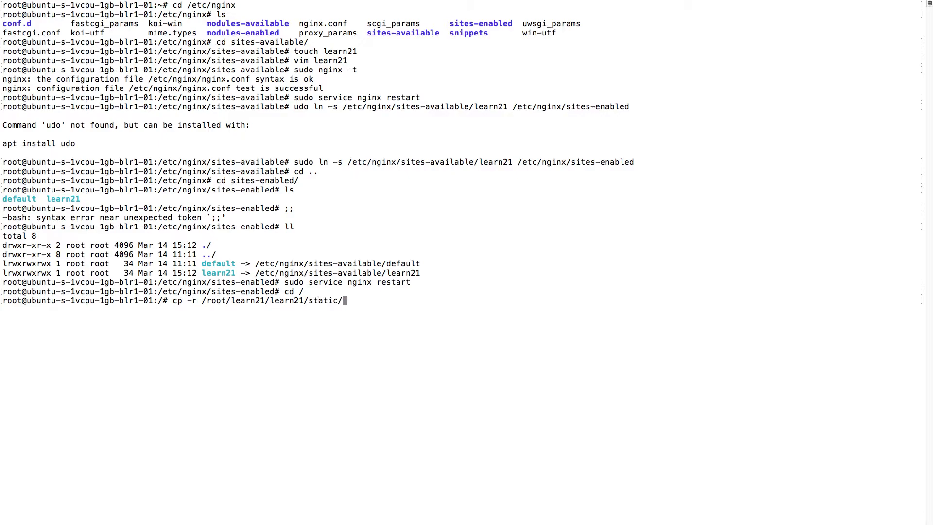
text(.)
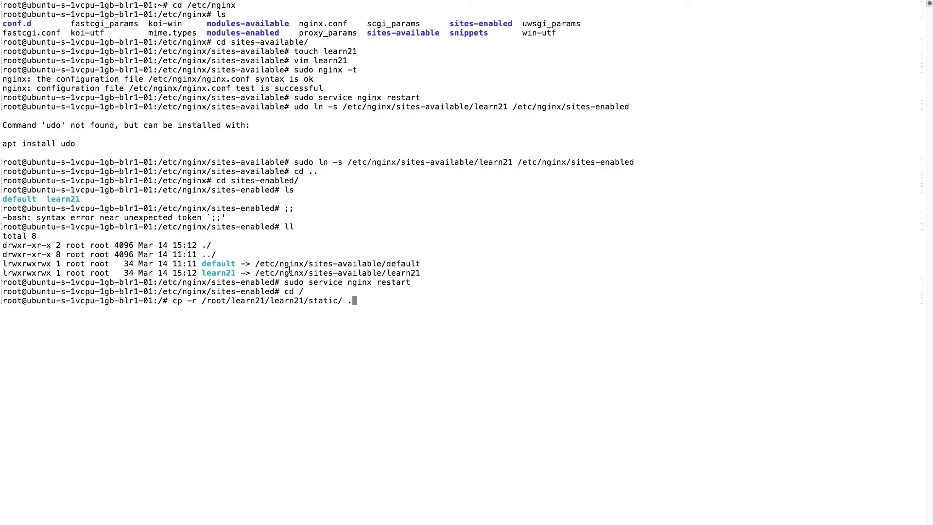
Step: Enter /static to check its contents, then open /etc/nginx/sites-enabled/learn21 in vim
text(cd)
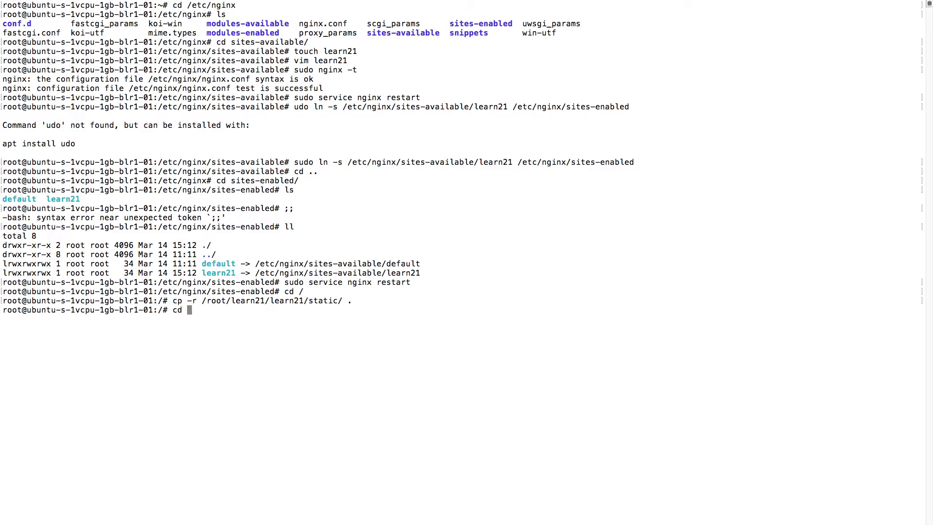
text(/sta)
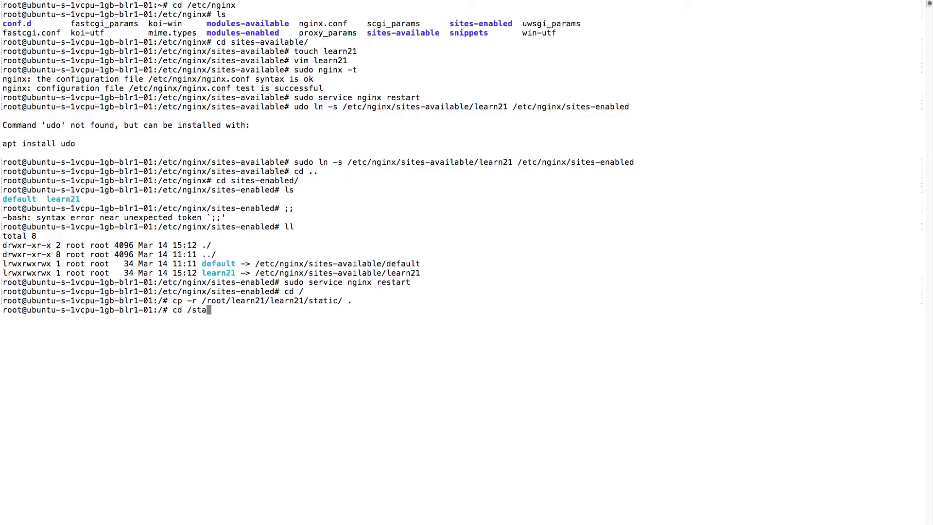
key(Return)
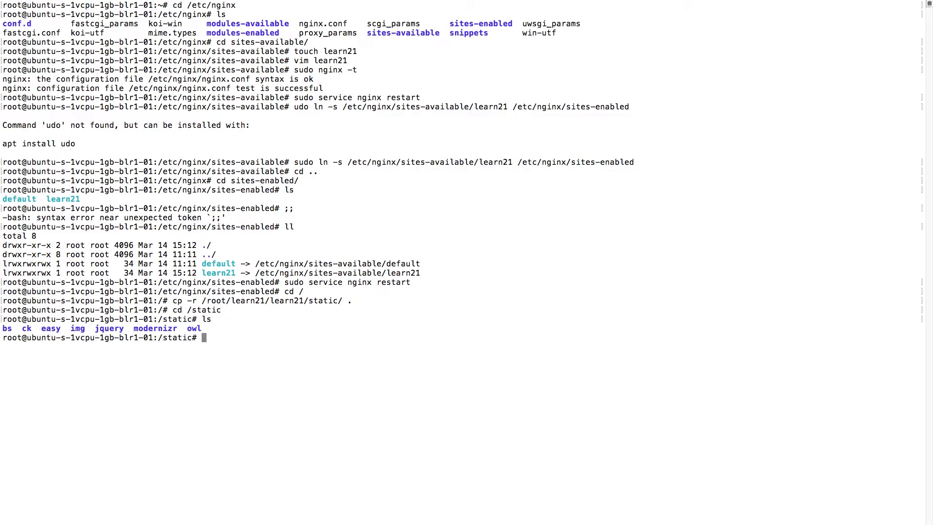
text(v)
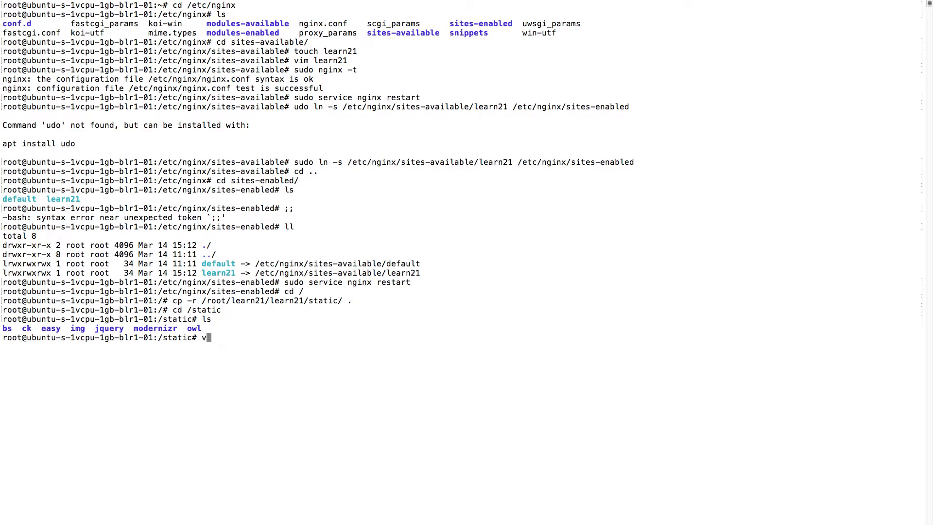
text(im Et)
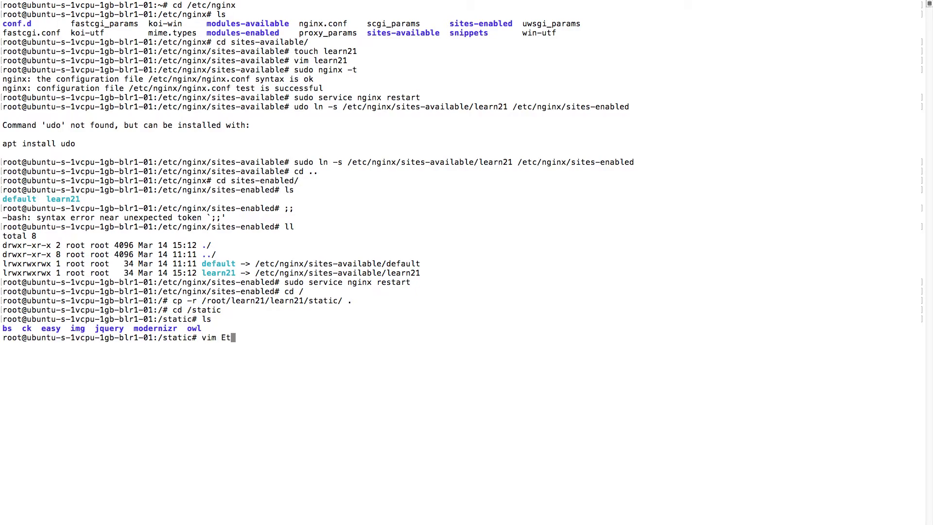
text(/etc)
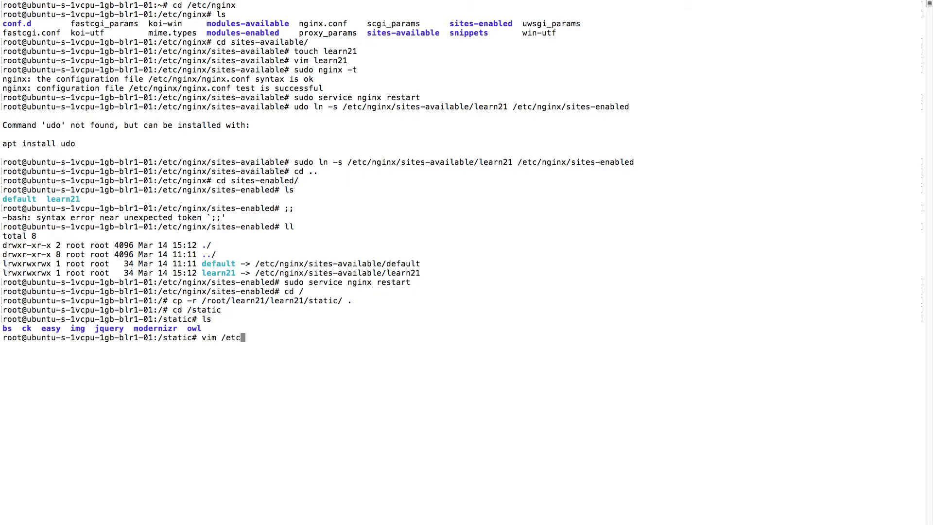
text(nginx/)
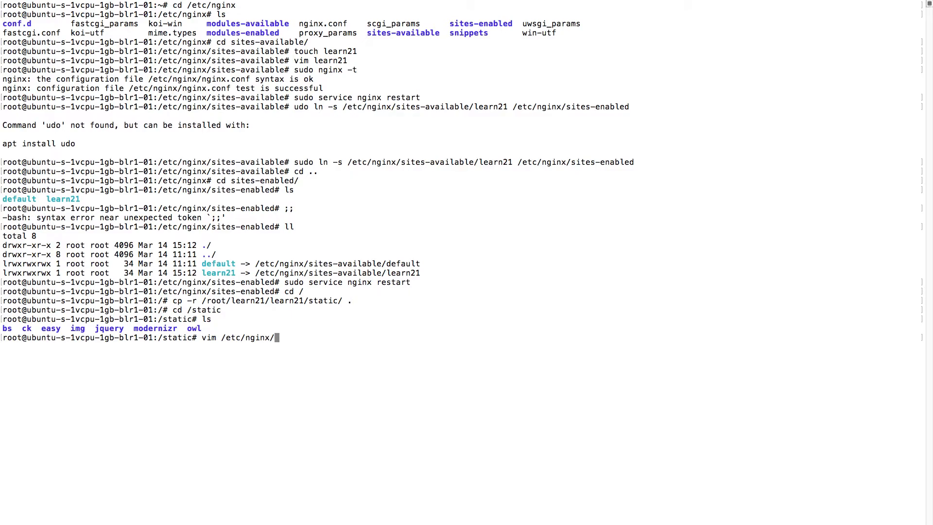
text(sites-enabled/)
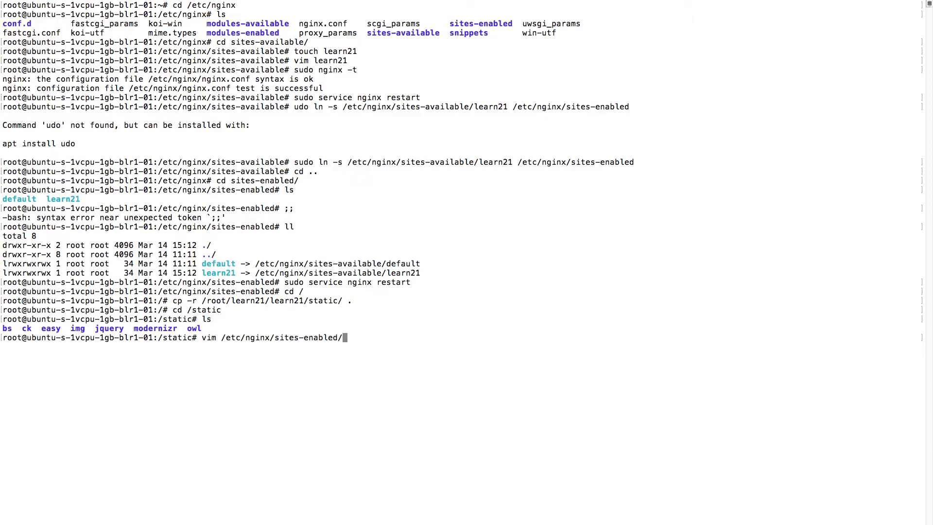
key(Return)
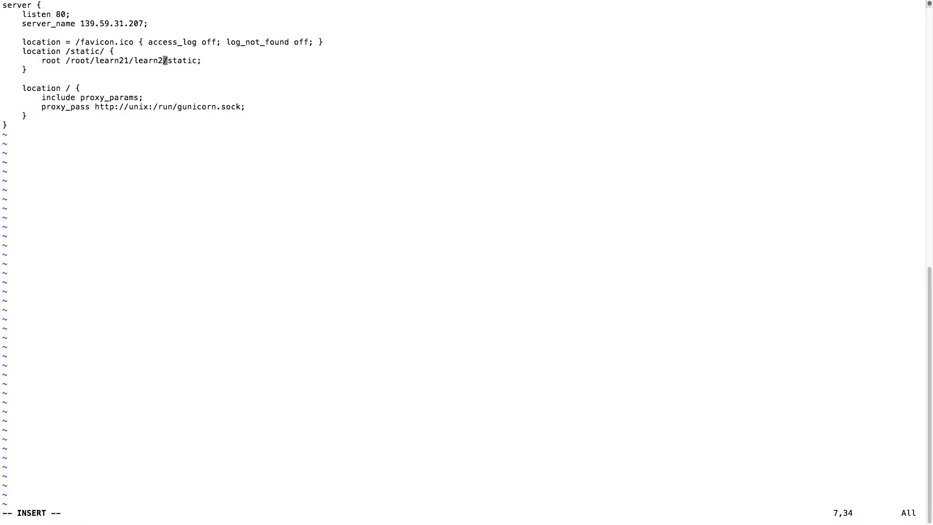
Step: Change the /static/ location to alias /static/ instead of the project root path, and save
key(BackSpace)
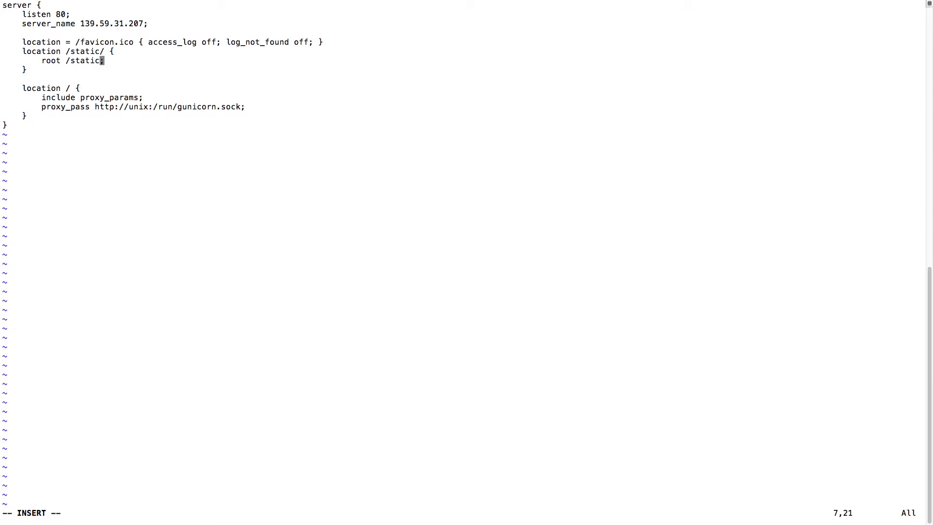
text(/)
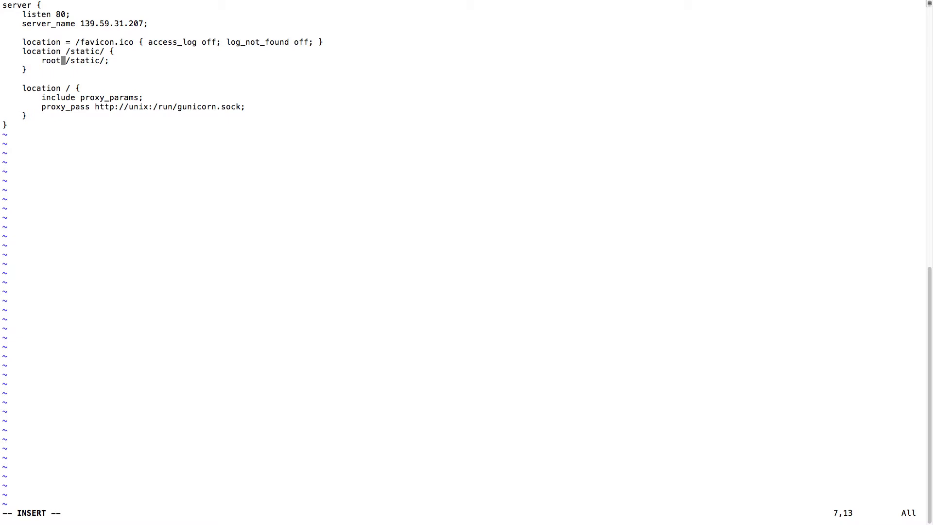
text(alias)
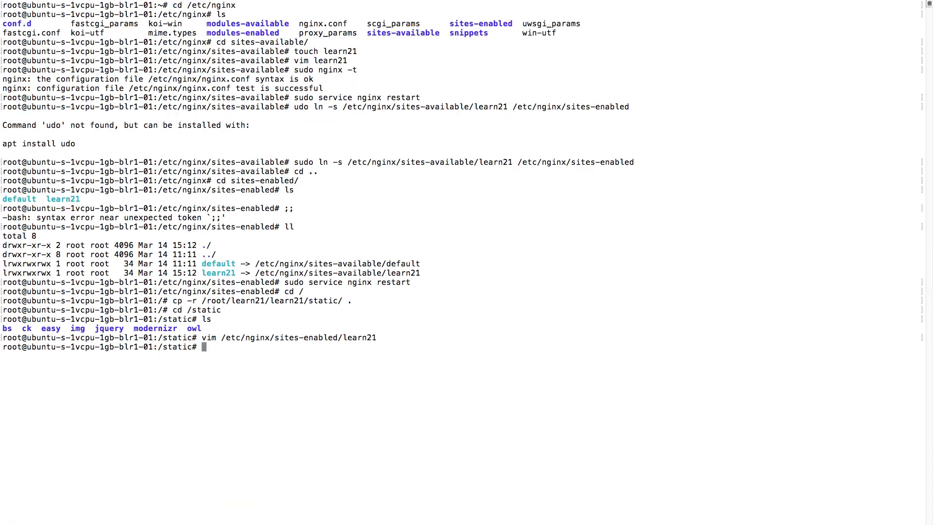
Step: Run nginx -t successfully, then cp -r /root/learn21/learn21/static/ . into /static again
text(nginx)
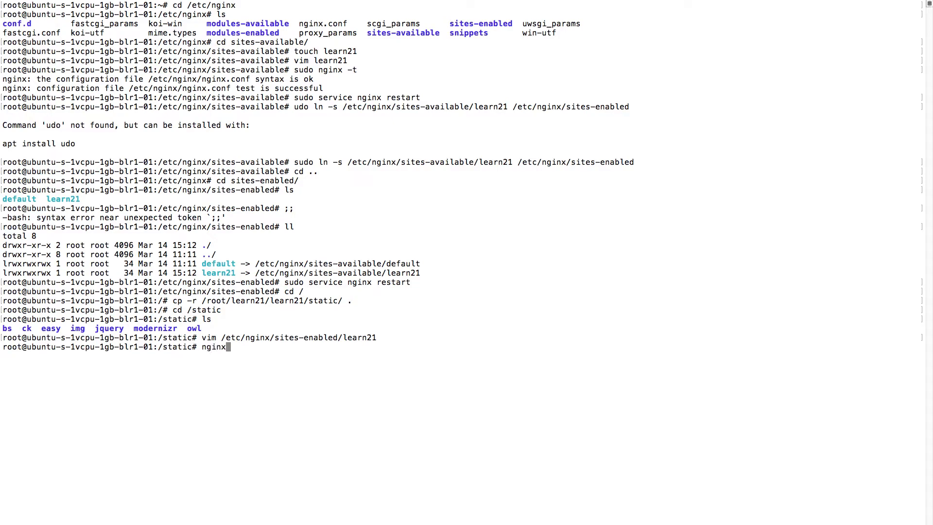
key(Return)
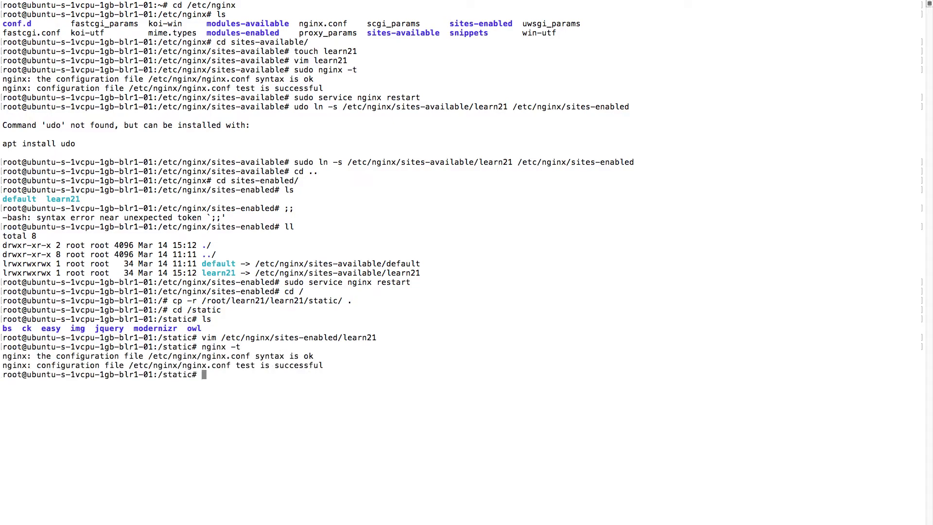
text(cp -r /root/learn21/learn21/static/ .)
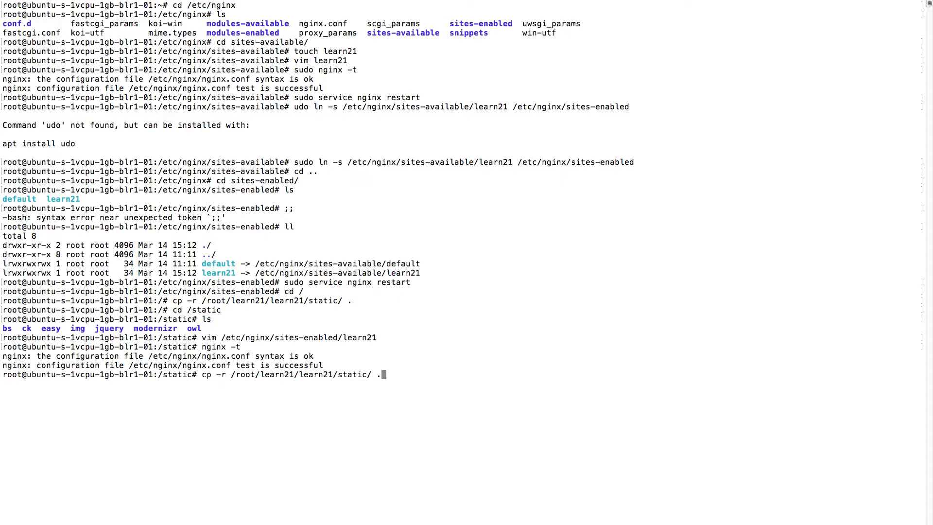
key(Return)
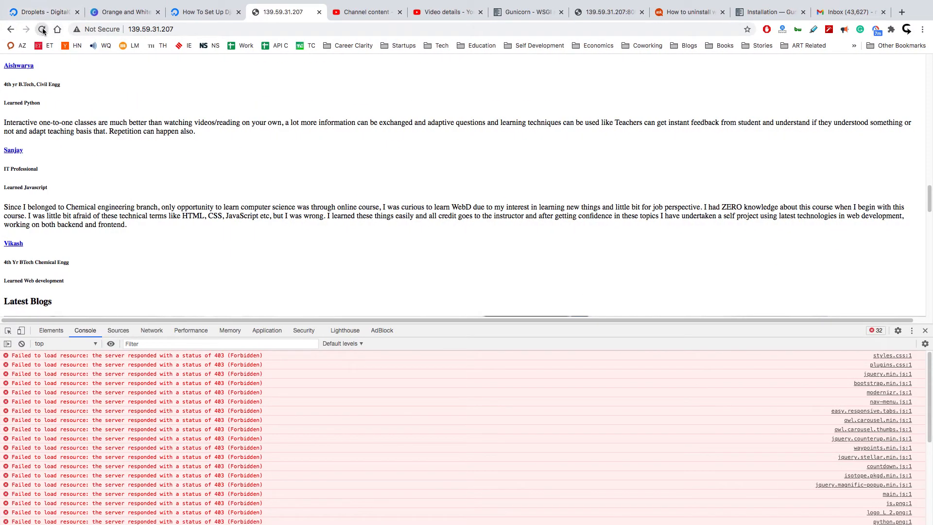
Step: Reload the Learn21 site at the server IP and scroll through the now fully styled homepage
click(42, 30)
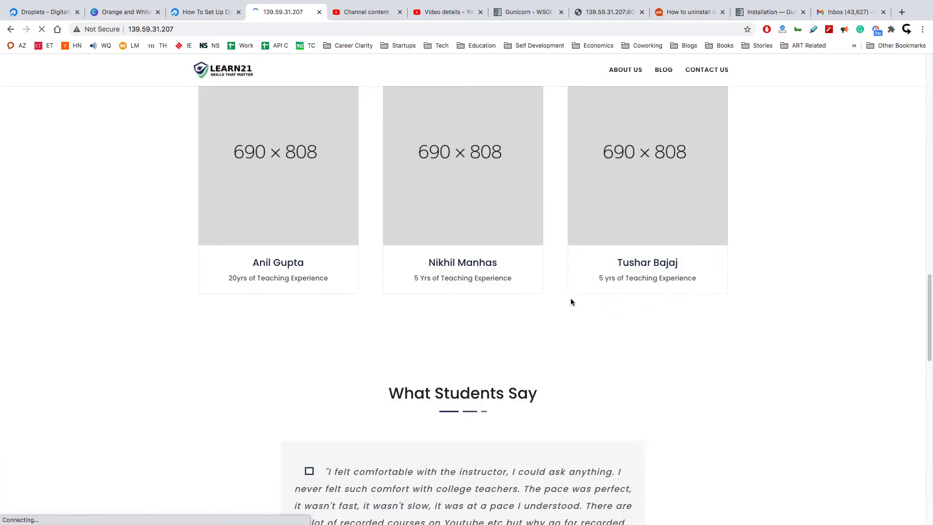
scroll(up, 3)
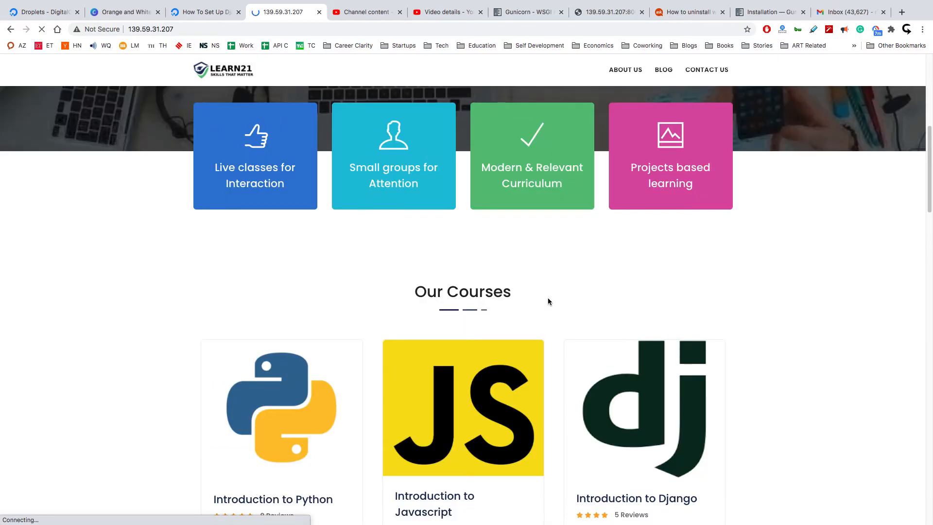
scroll(up, 3)
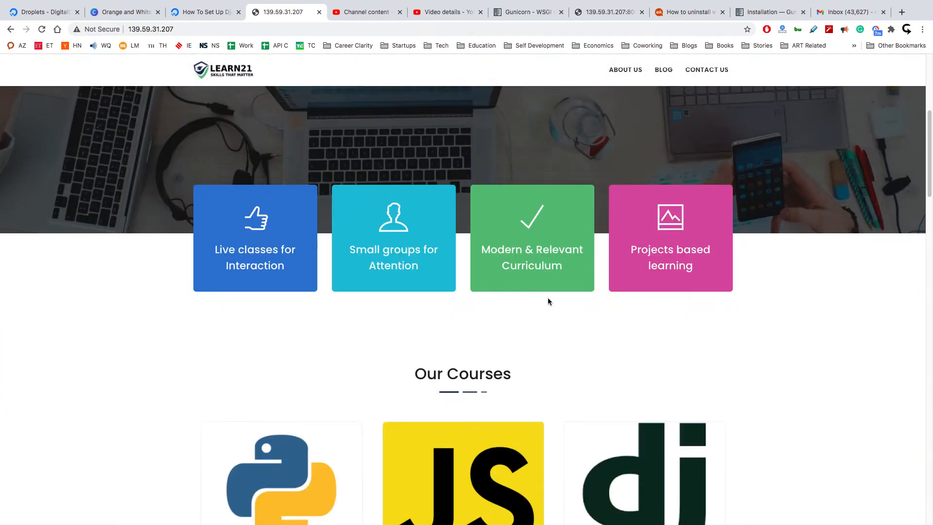
scroll(down, 3)
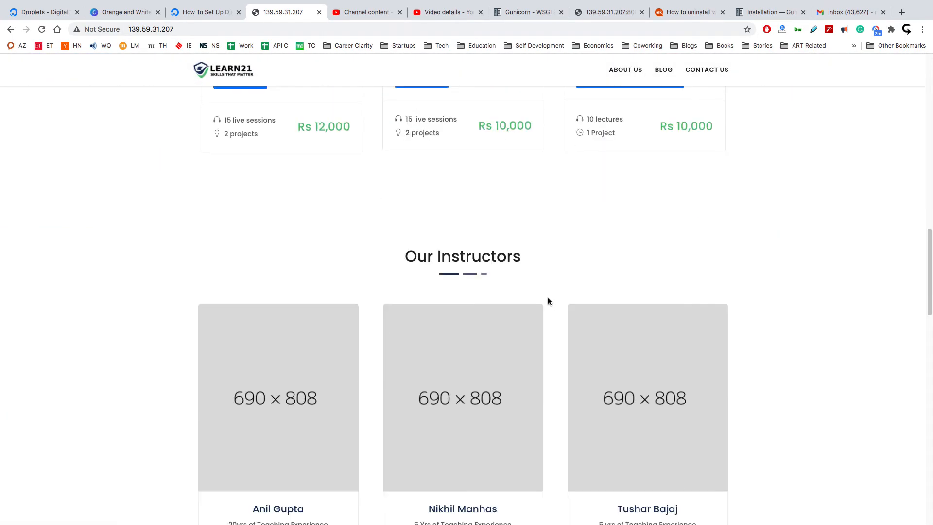
scroll(down, 3)
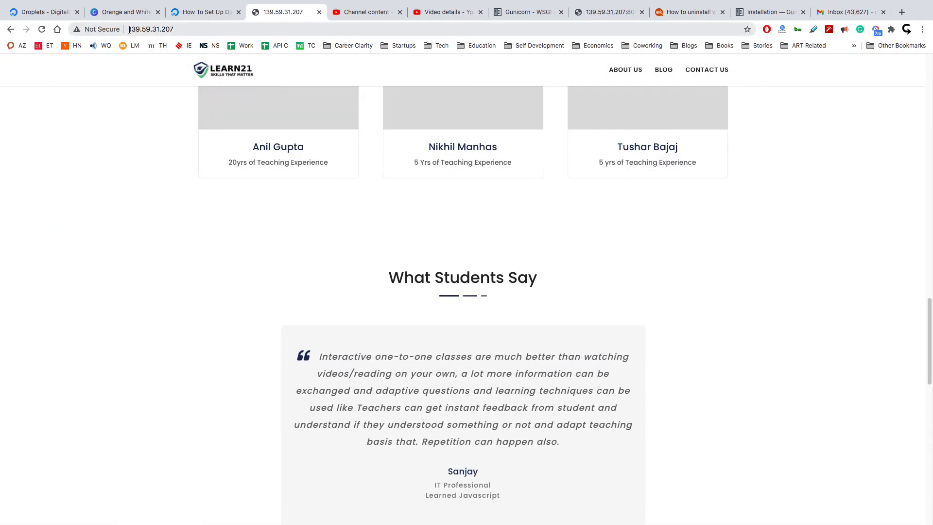
Step: Select the address bar and scroll to the Introduction to Javascript course card
click(150, 29)
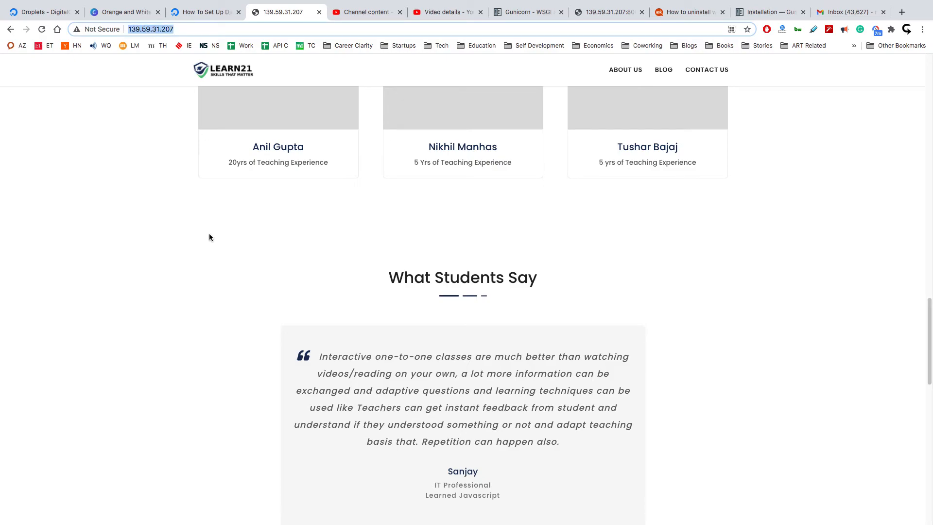
scroll(down, 3)
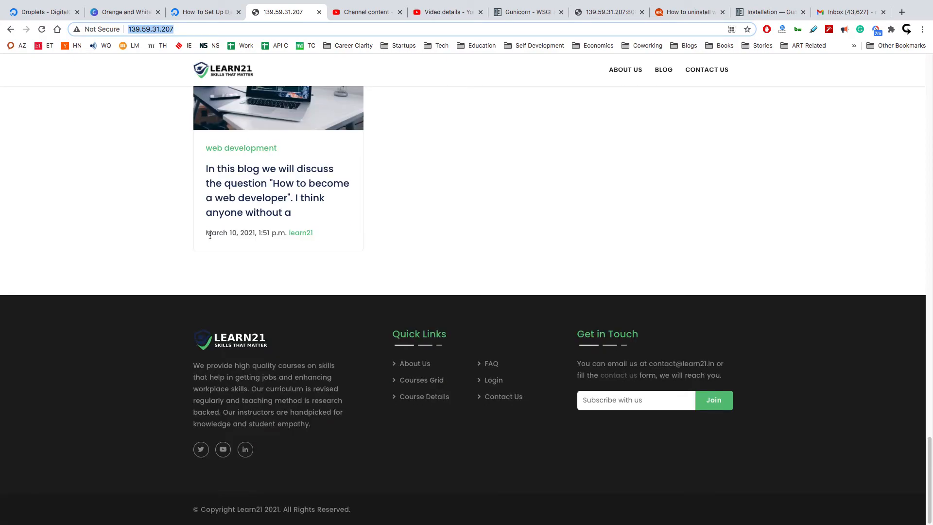
scroll(up, 3)
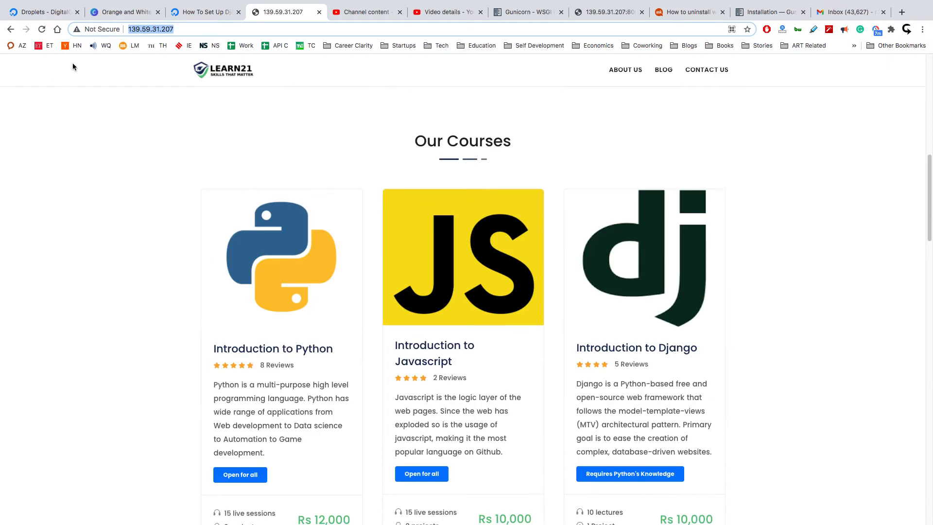
scroll(up, 3)
text(/course/introduction-to-javascript)
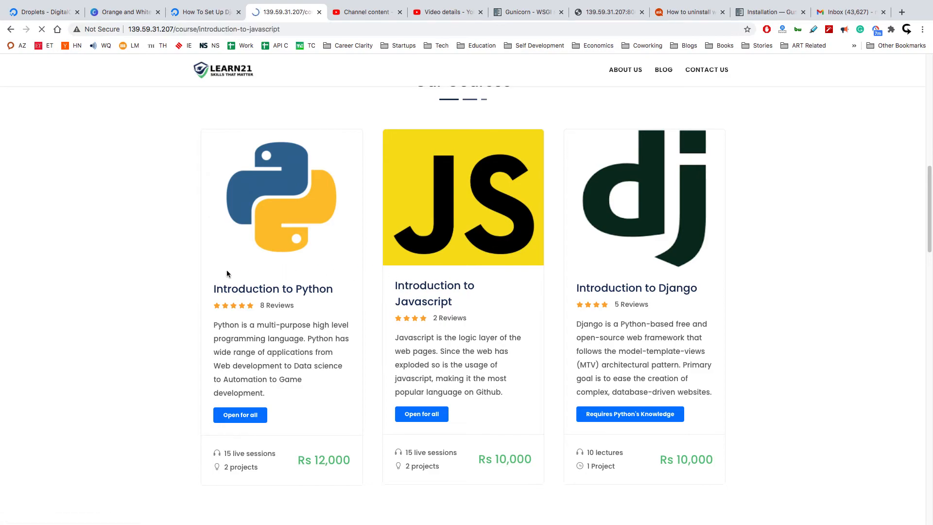
Step: View the Introduction to Javascript course page and bring up its enter-your-details form
click(421, 414)
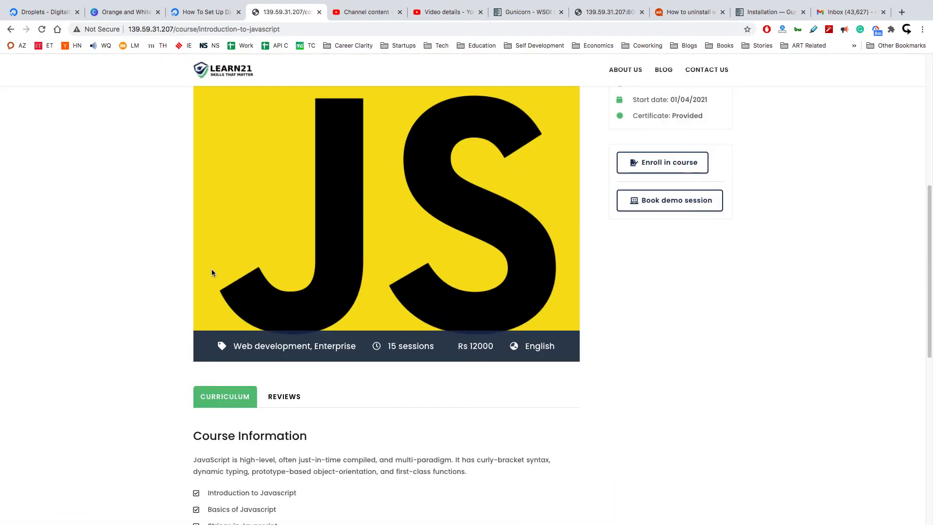
scroll(down, 3)
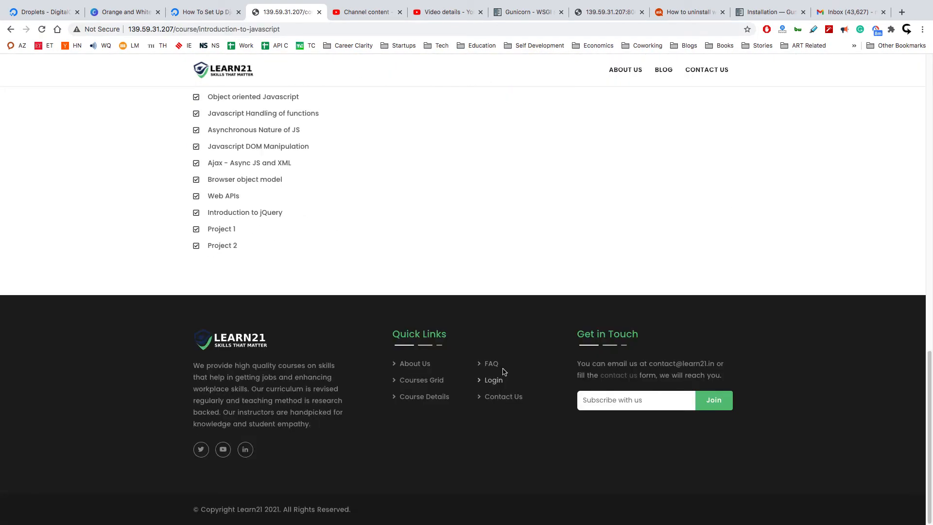
scroll(up, 3)
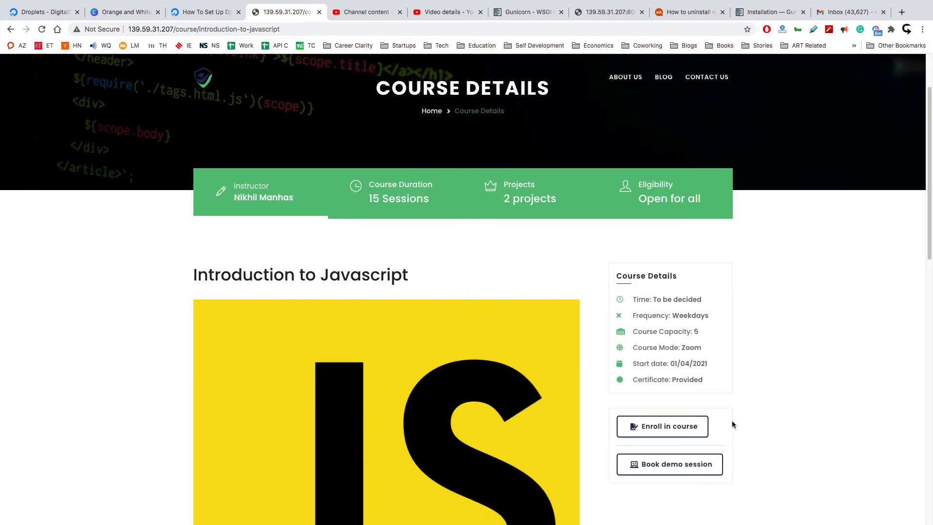
click(662, 426)
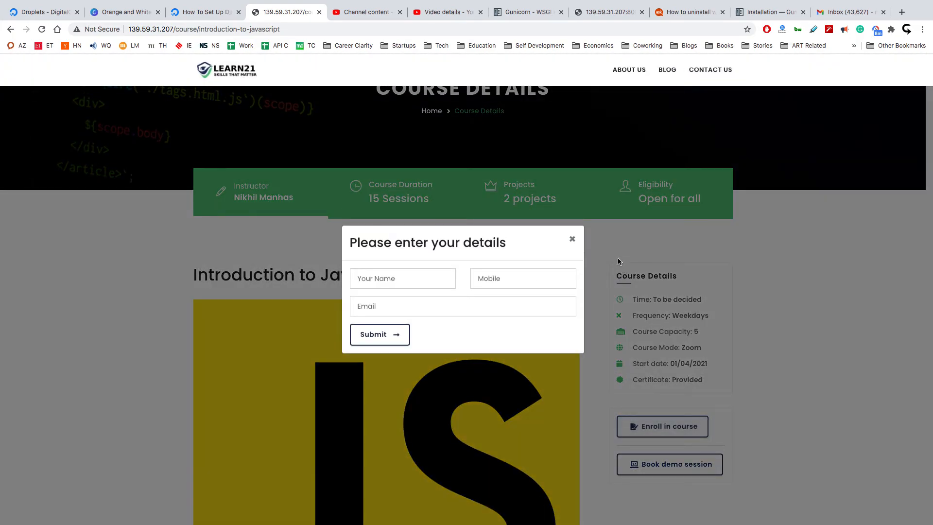
Step: Return to the Learn21 home page via the Home breadcrumb and reach the Our Courses section
click(572, 239)
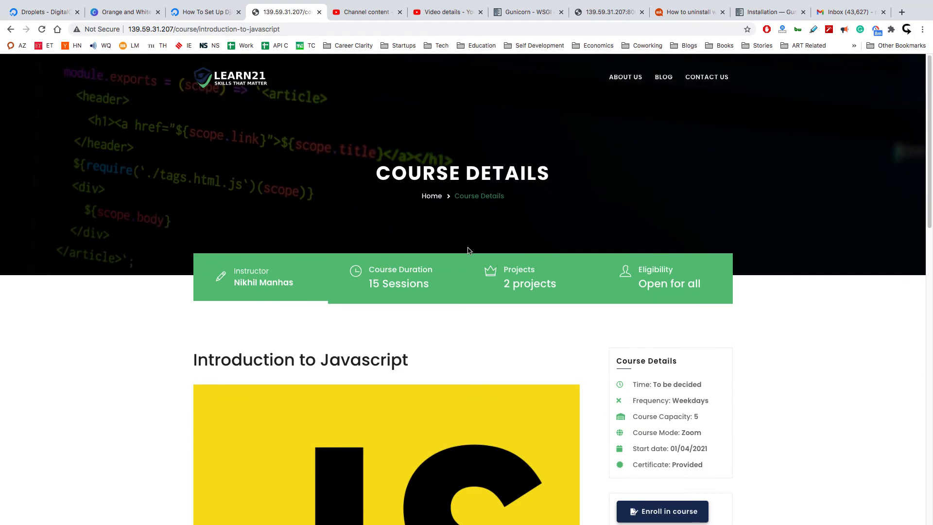
mouse_move(240, 83)
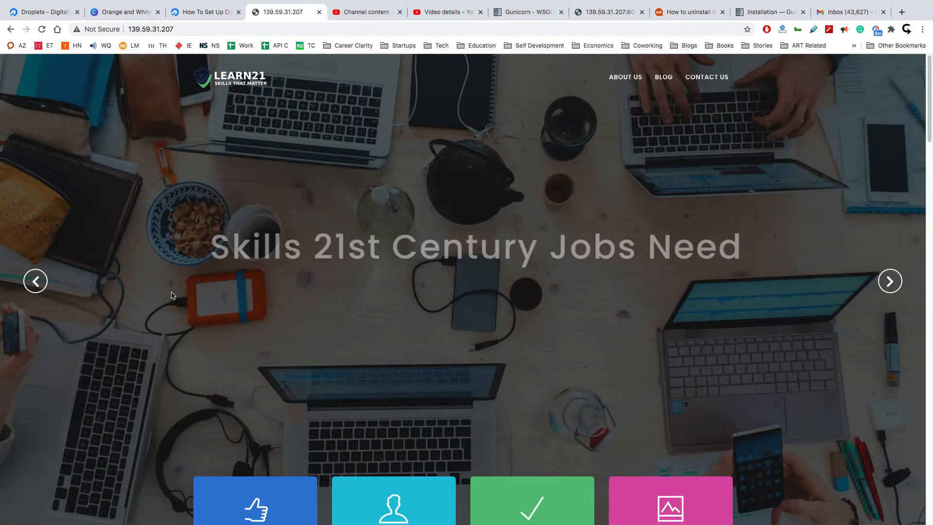
scroll(down, 3)
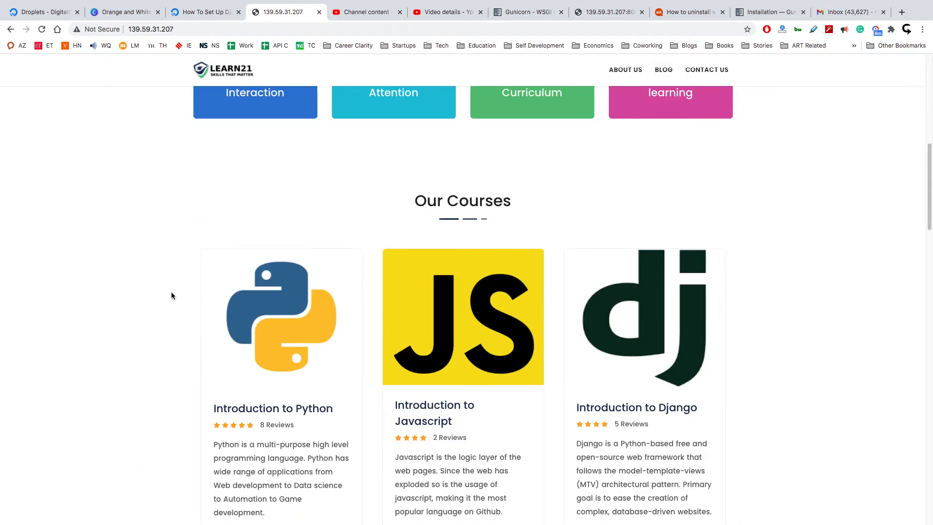
scroll(down, 3)
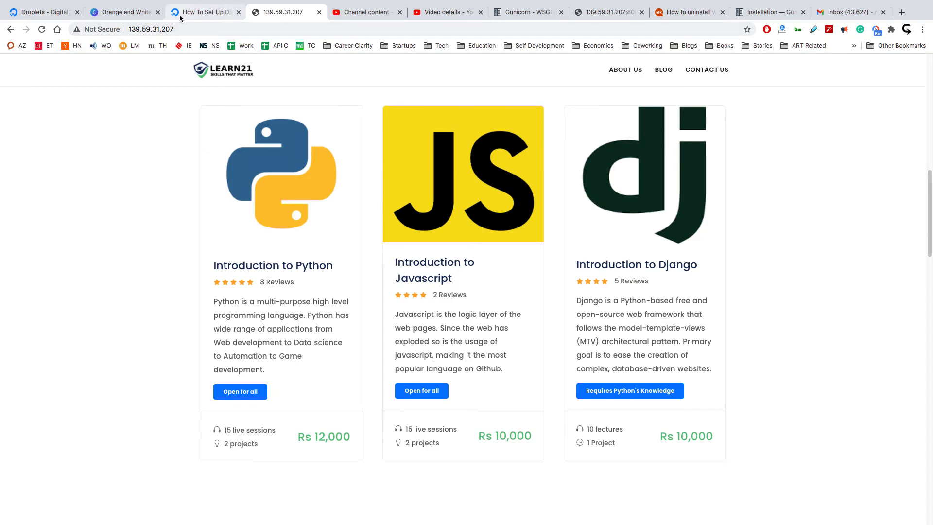
Step: Switch to the DigitalOcean Django tutorial and scroll to its ALLOWED_HOSTS and DATABASES settings
click(205, 12)
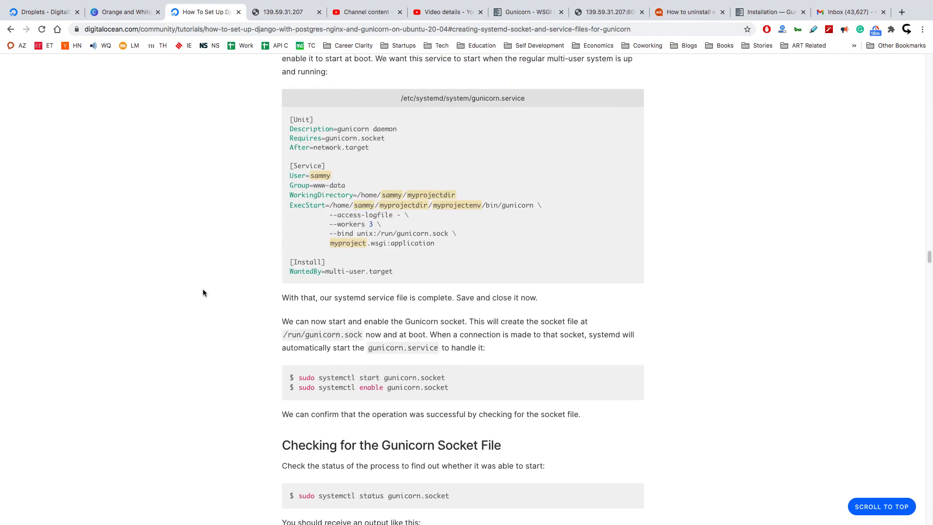
scroll(down, 3)
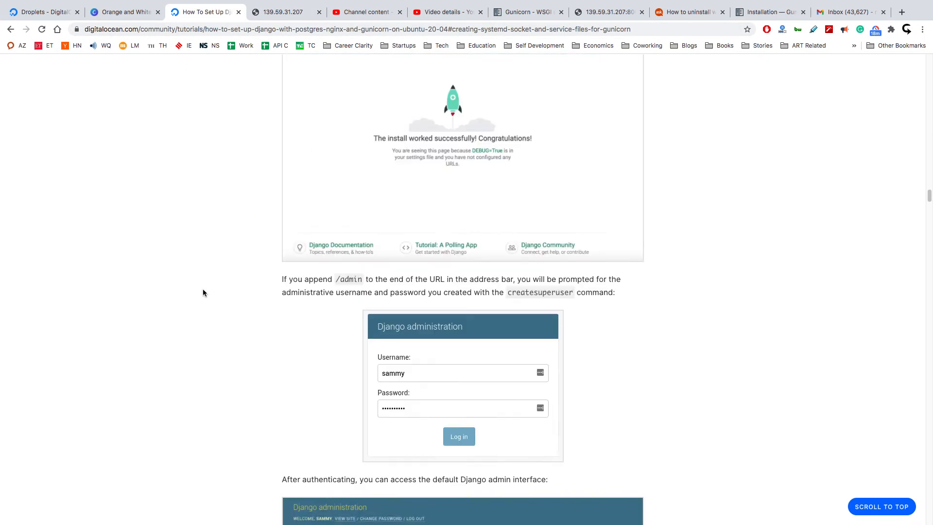
scroll(up, 3)
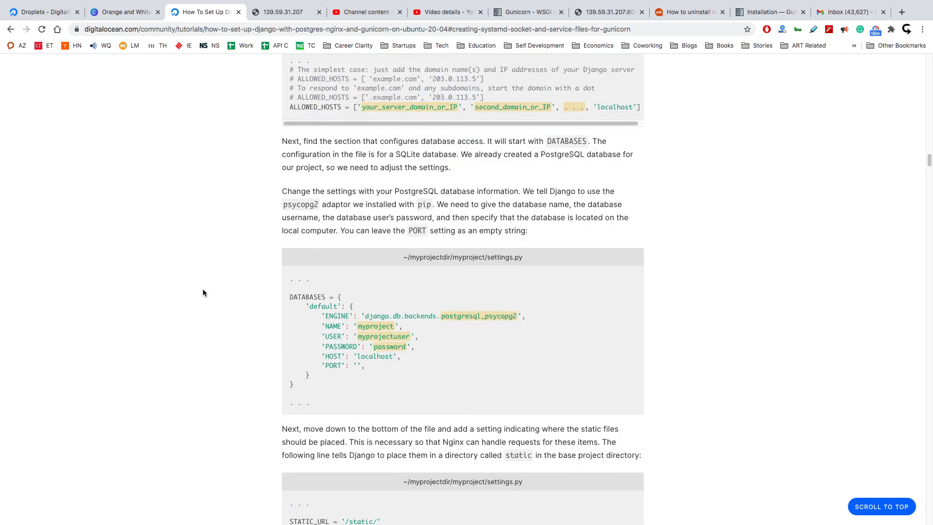
scroll(up, 3)
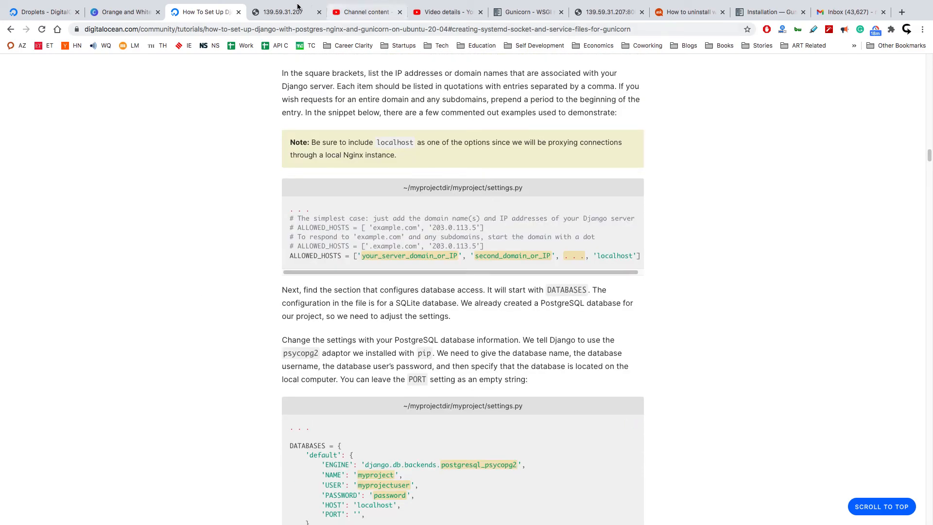
Step: Return to the Learn21 site at 139.59.31.207 and scroll its home page down to the footer
click(283, 11)
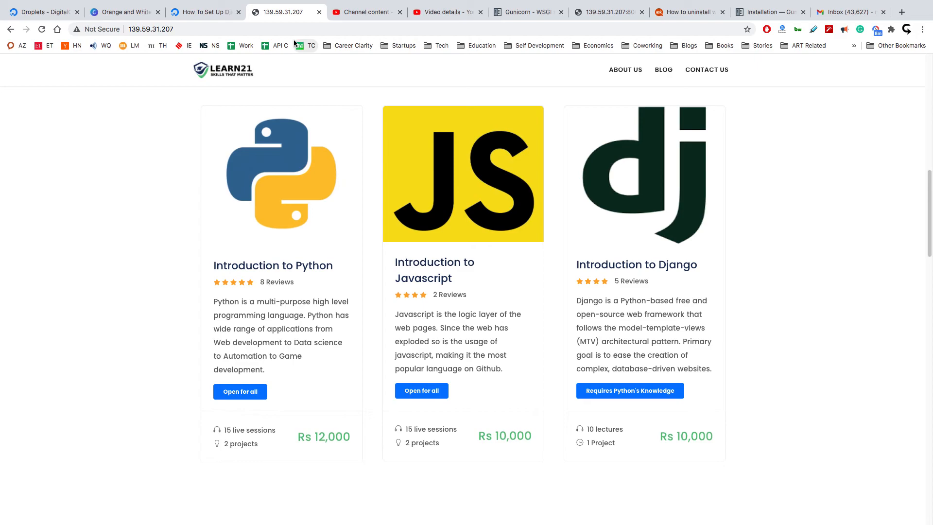
scroll(down, 3)
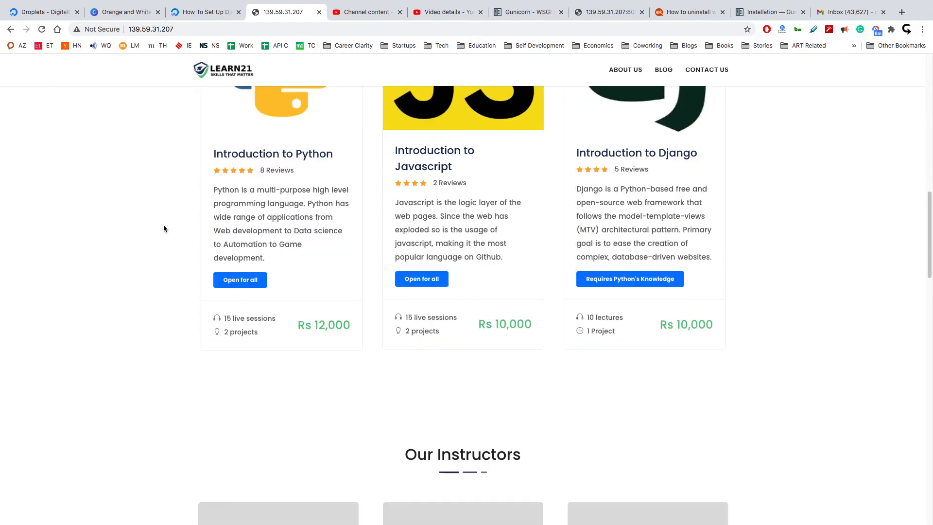
scroll(down, 3)
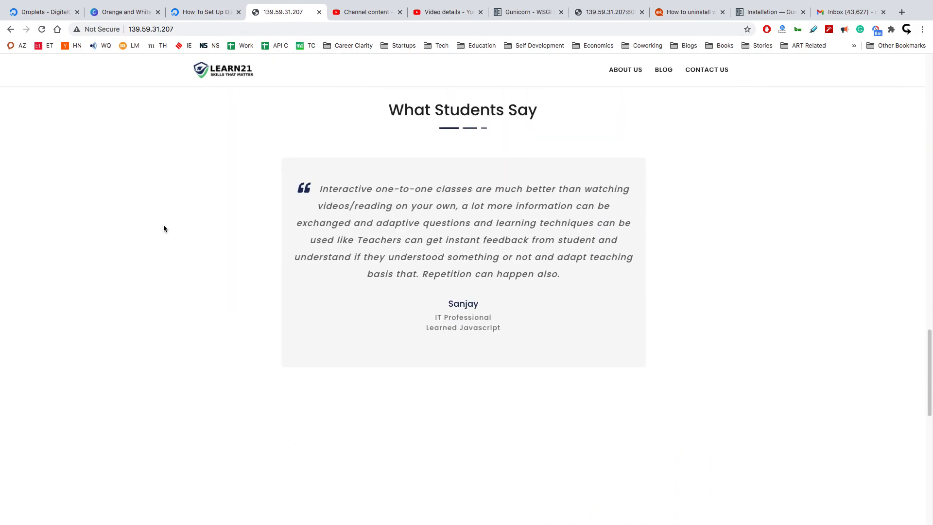
scroll(down, 3)
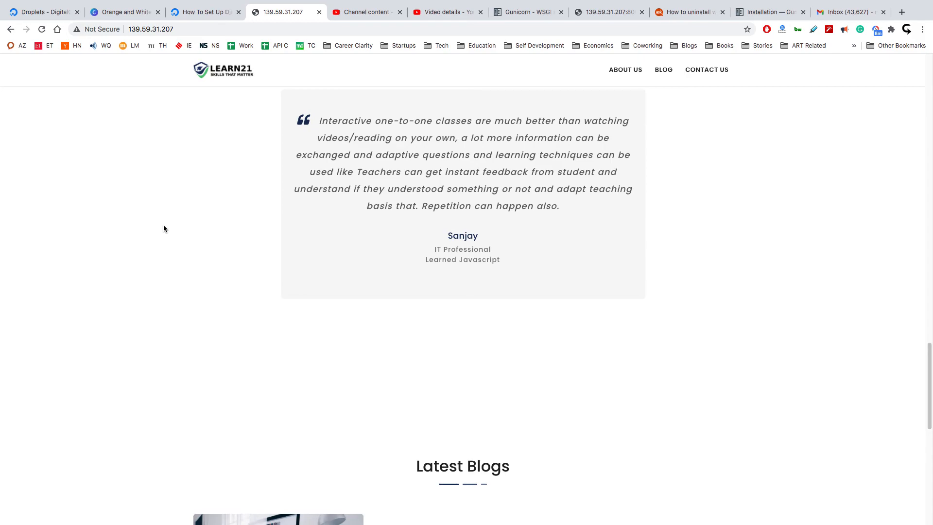
scroll(down, 3)
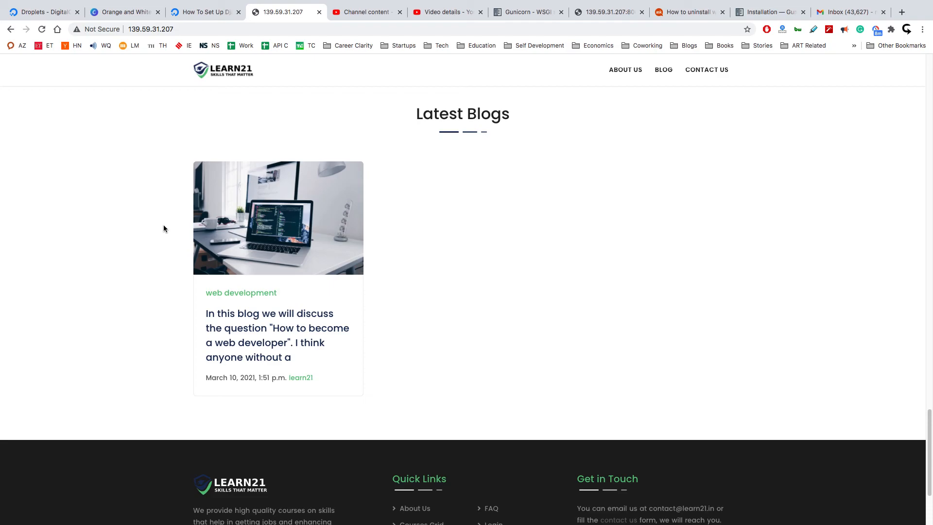
scroll(down, 3)
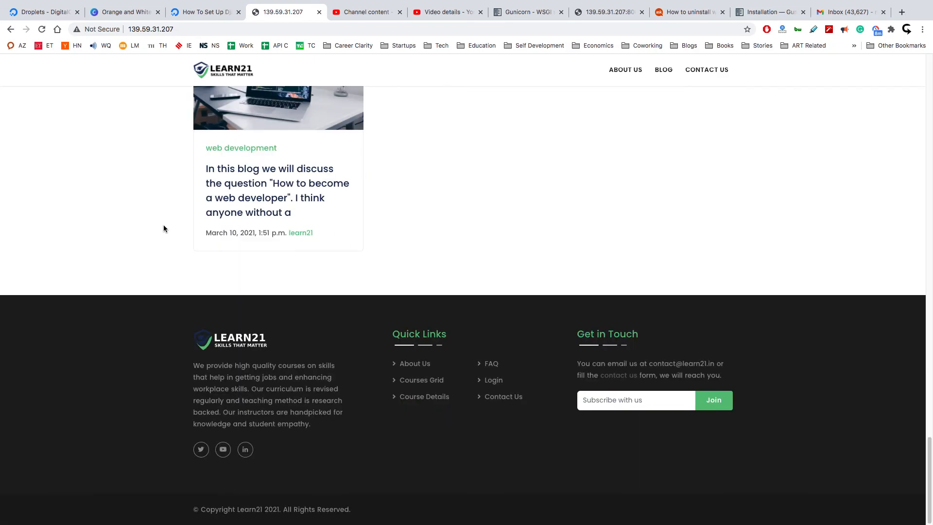
scroll(up, 3)
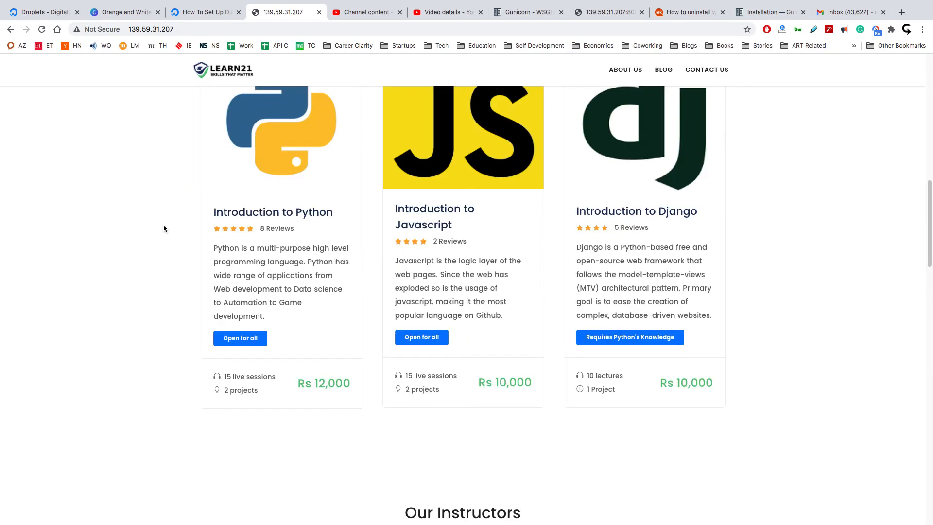
scroll(up, 3)
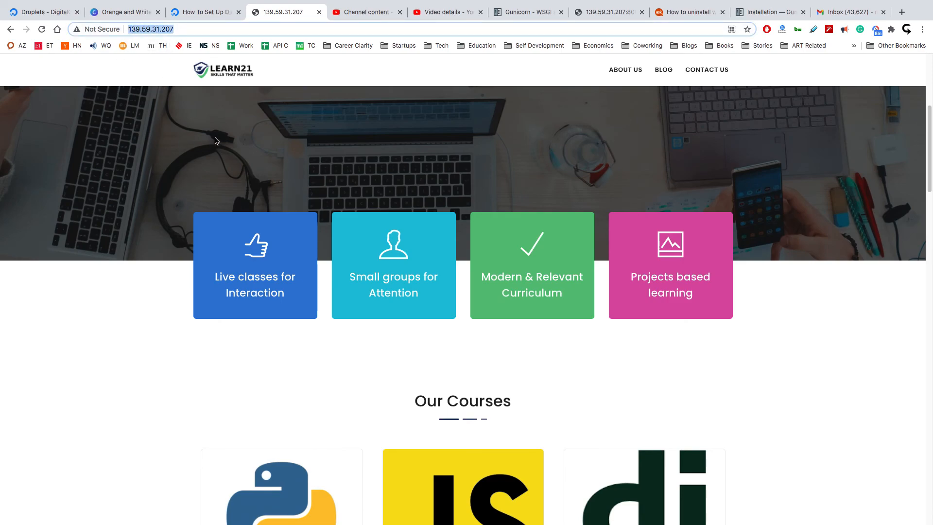
mouse_move(116, 102)
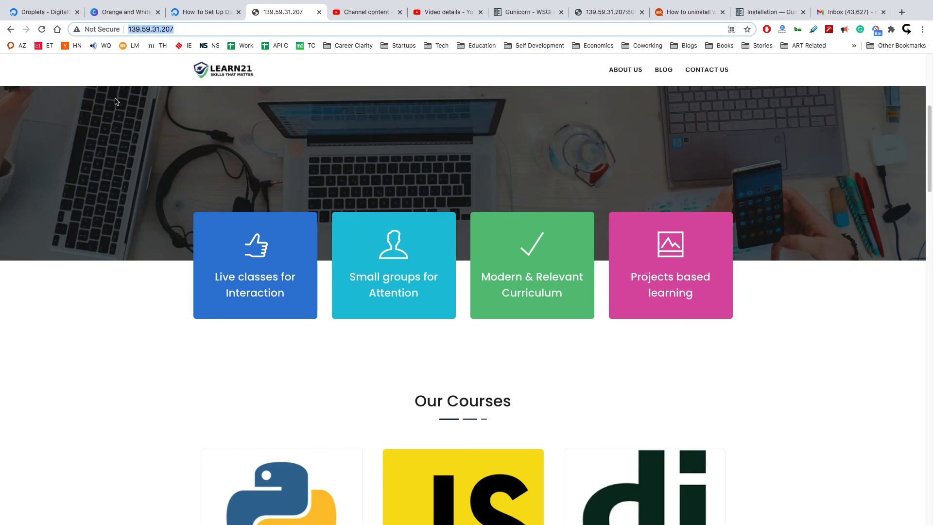
mouse_move(326, 119)
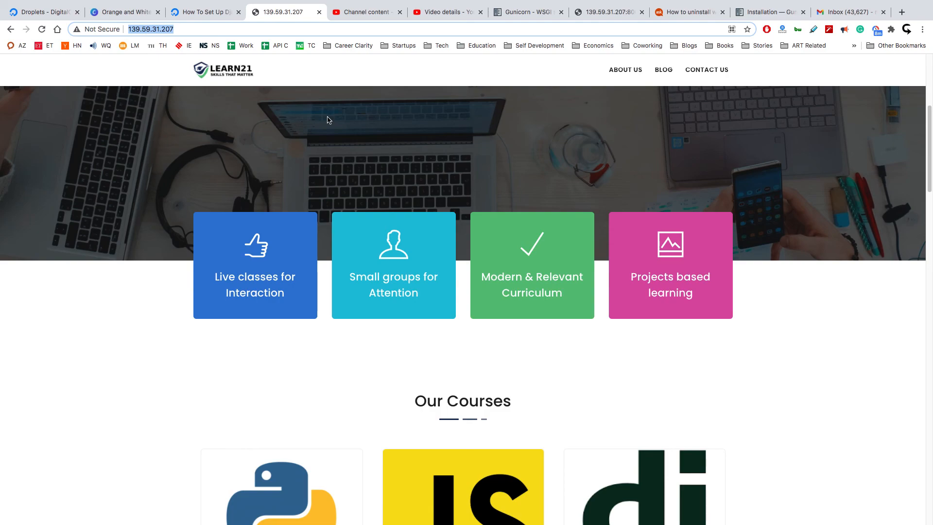
Step: Reload the home page and scroll through it again, ending back at the hero banner
click(151, 30)
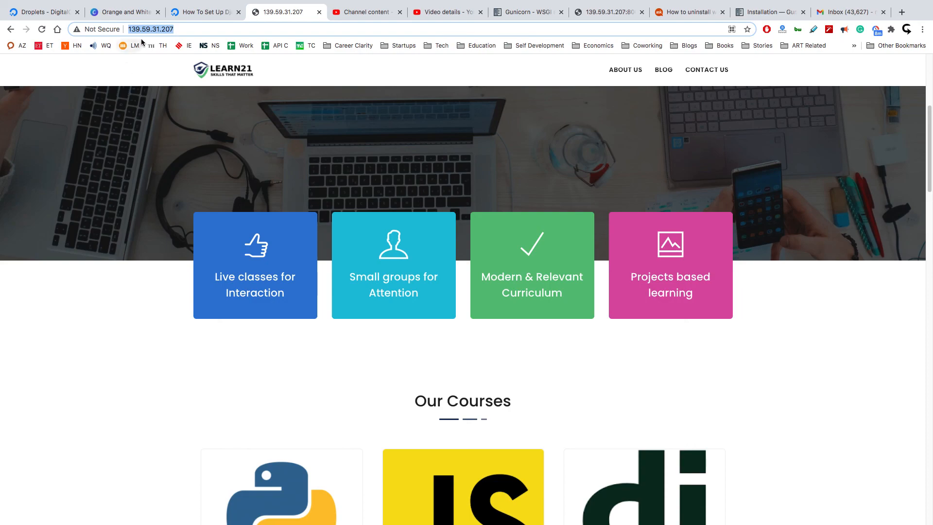
mouse_move(316, 159)
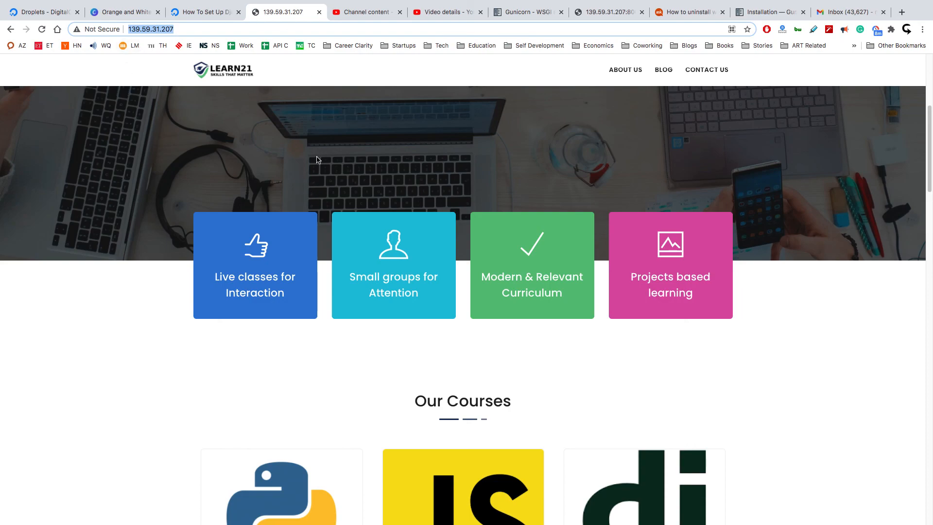
scroll(down, 3)
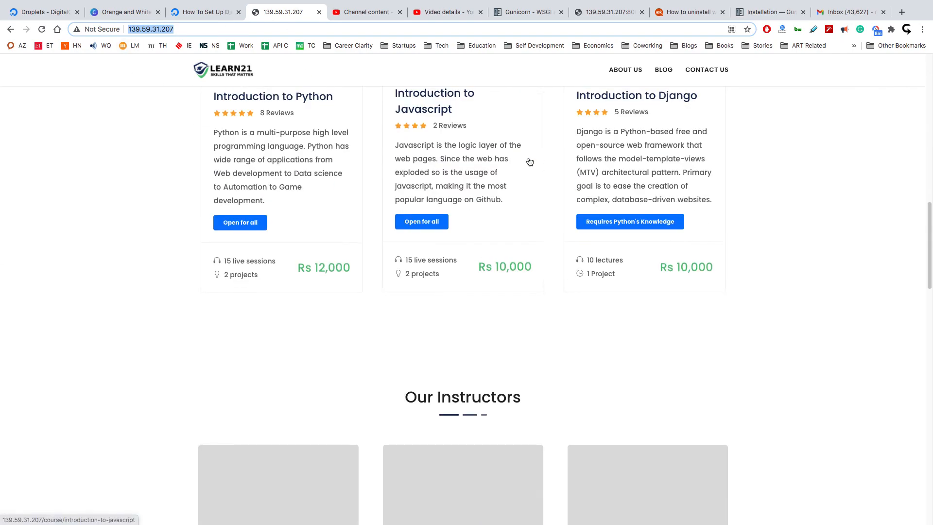
scroll(down, 3)
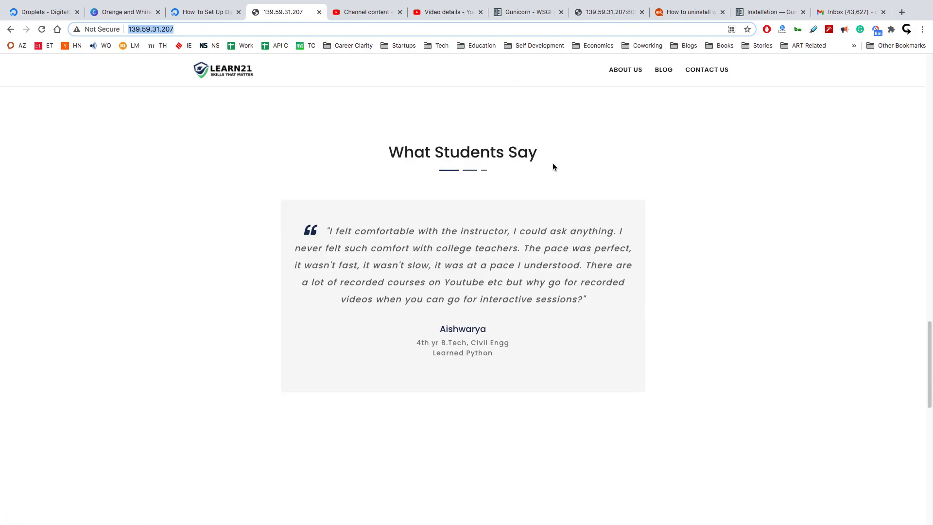
scroll(up, 3)
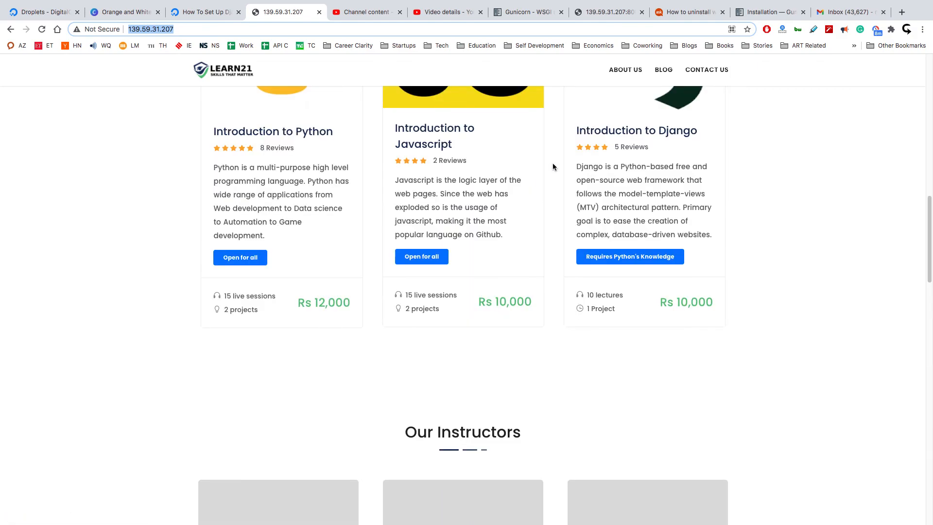
scroll(up, 3)
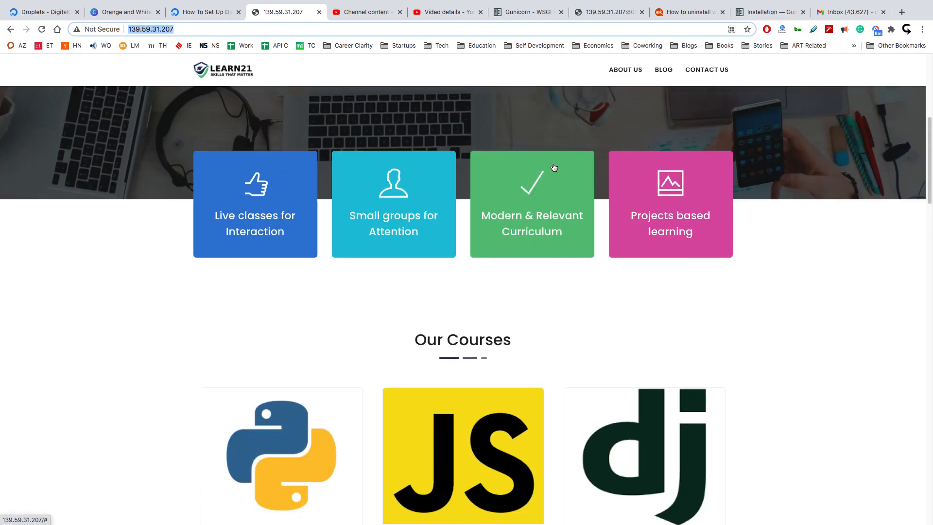
scroll(up, 3)
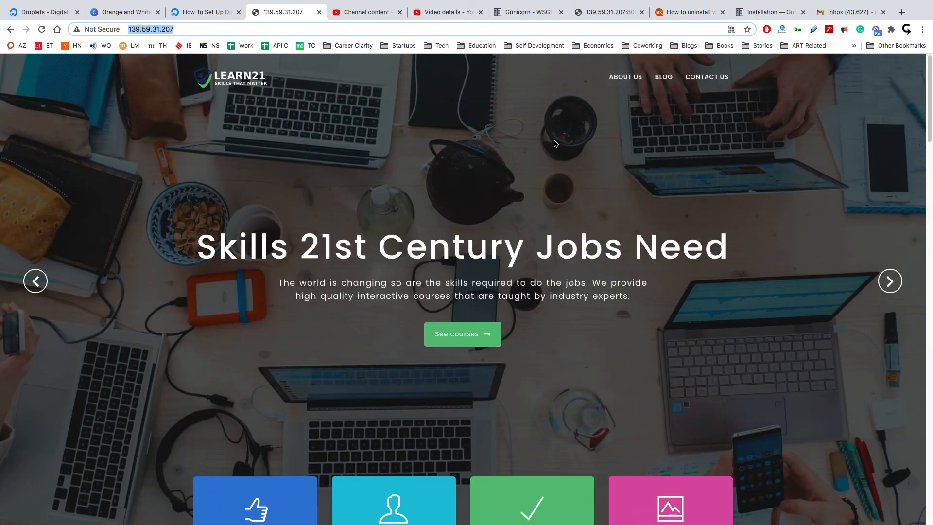